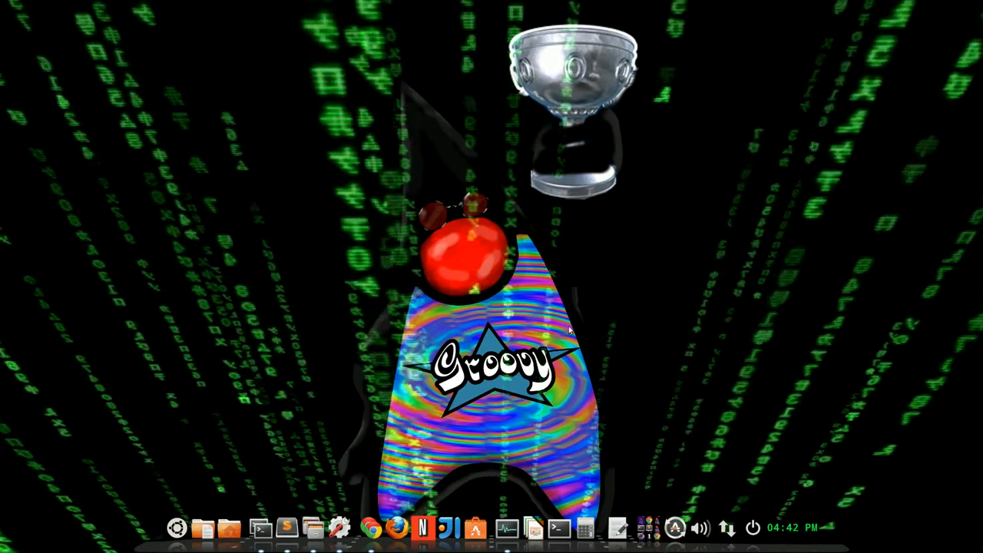
mouse_move(476, 244)
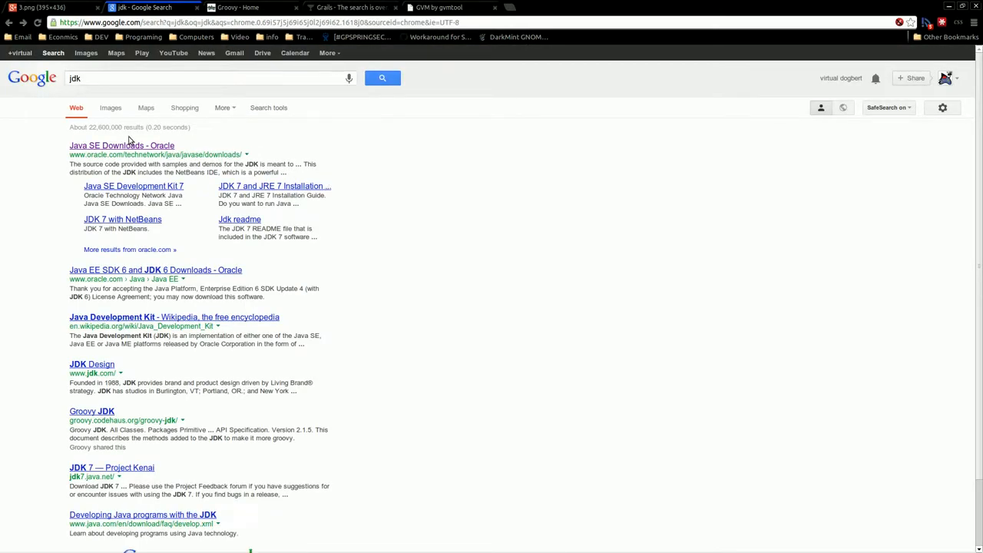
Step: Open the 'Java SE Downloads - Oracle' result from the Google 'jdk' search
click(121, 146)
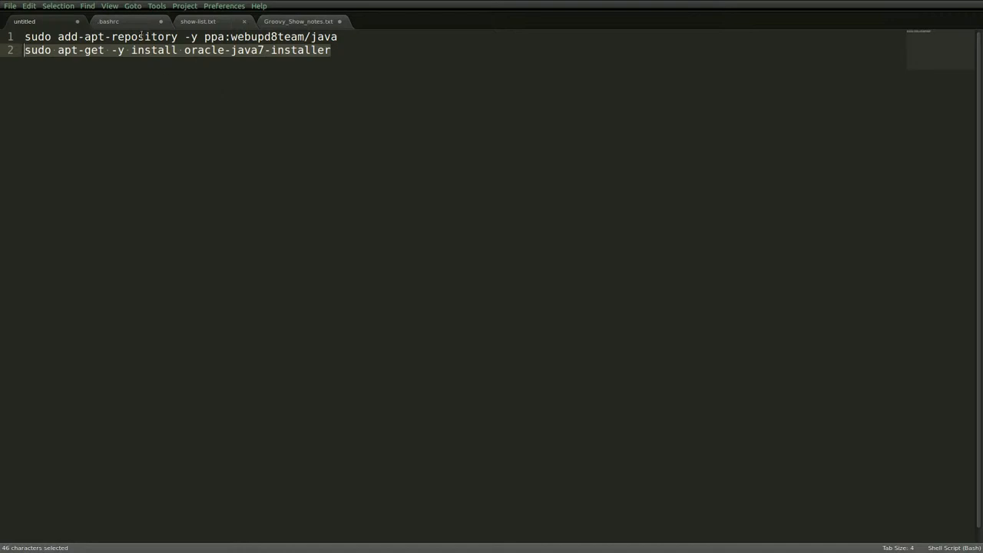
mouse_move(109, 21)
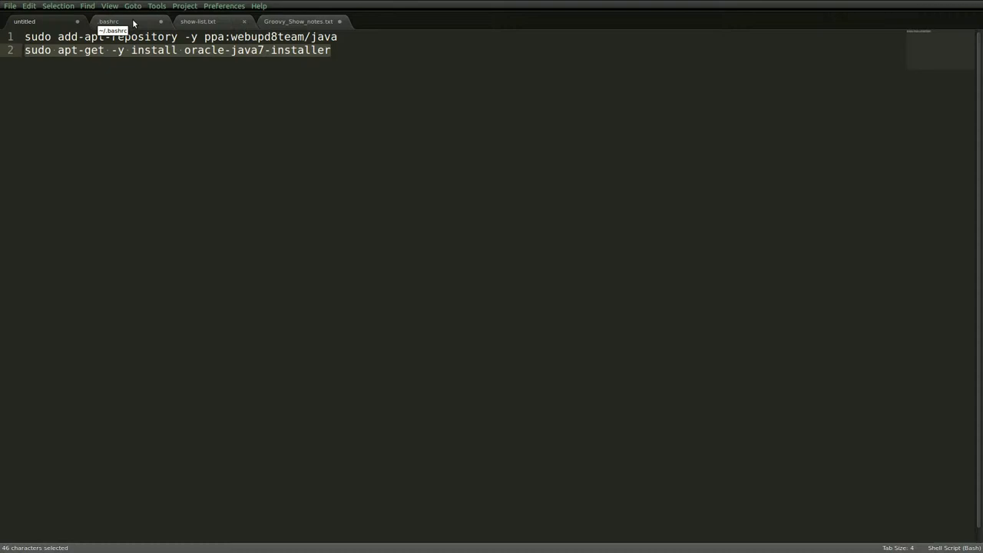
Step: Inspect the .bashrc export lines around lines 44–55, then return to Java SE Downloads
click(109, 21)
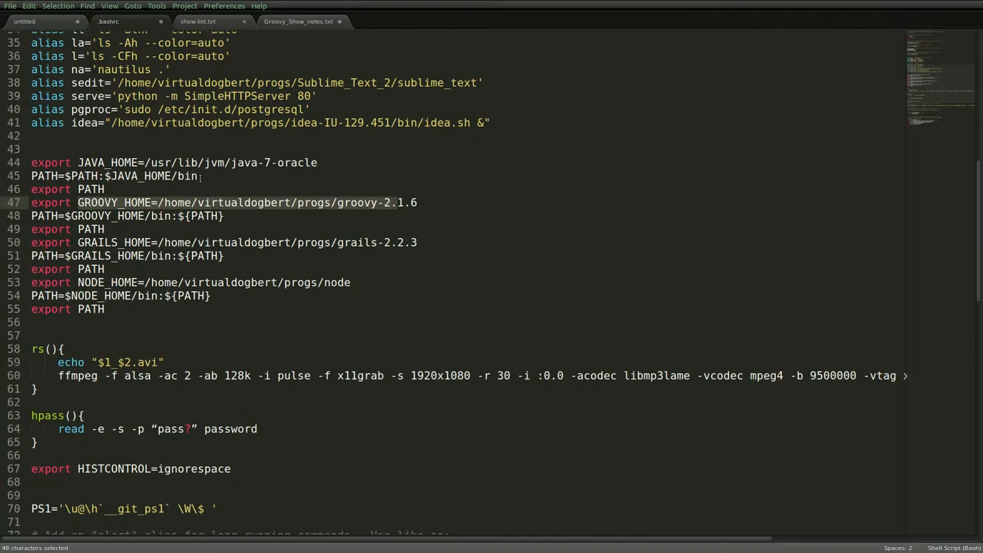
click(203, 176)
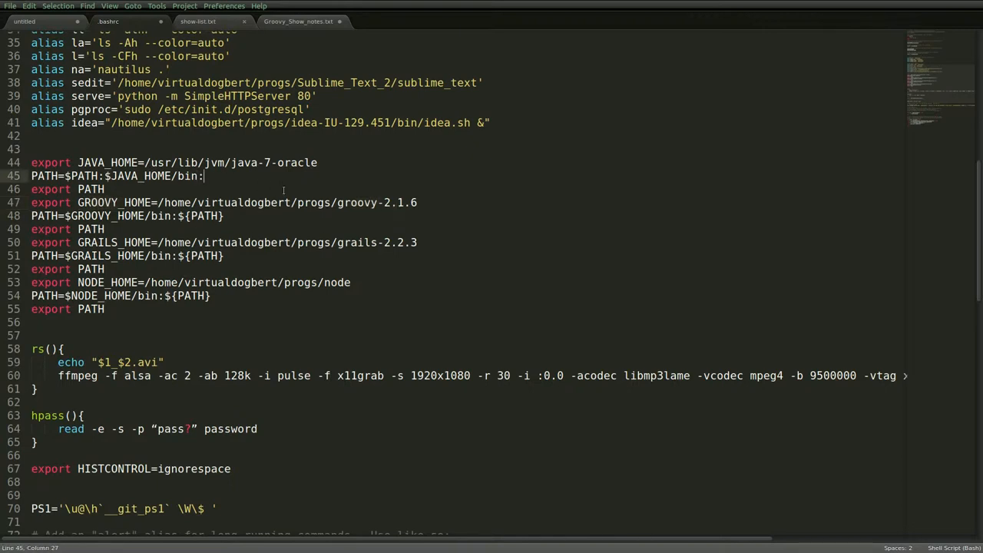
key(BackSpace)
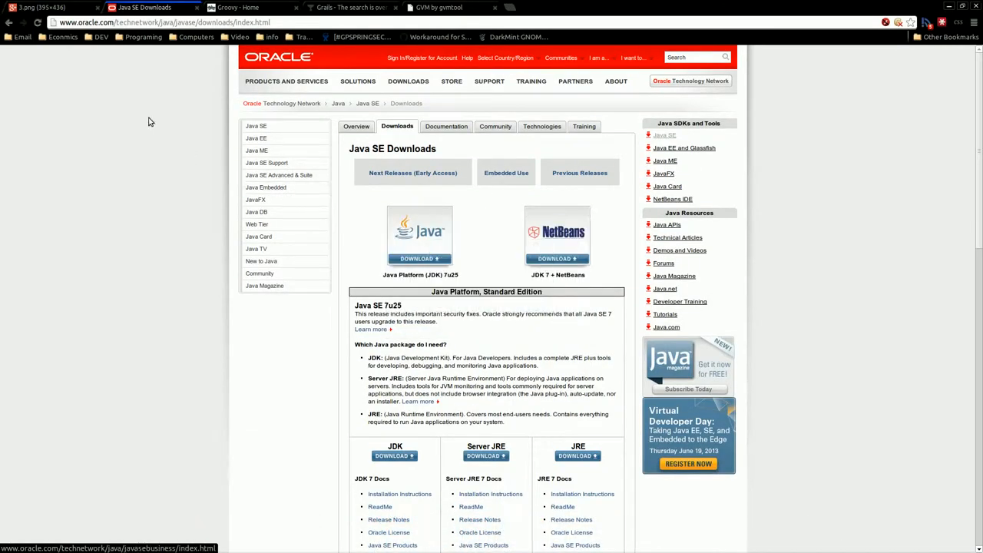
click(238, 7)
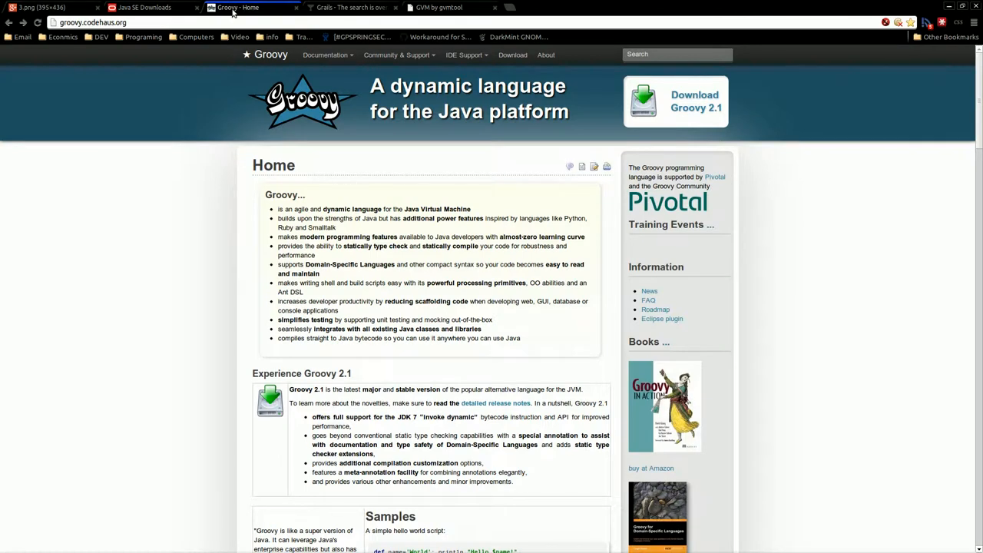
mouse_move(696, 101)
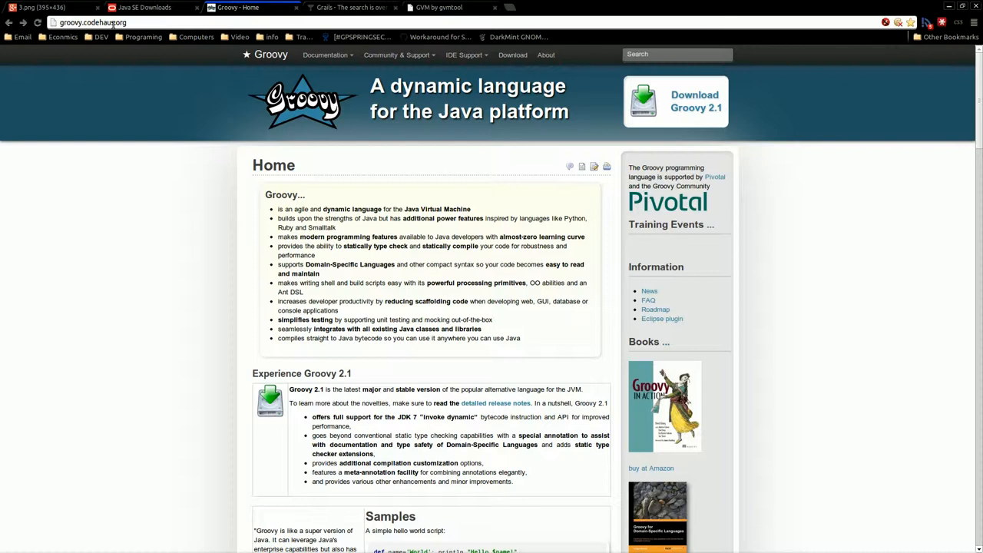
mouse_move(326, 54)
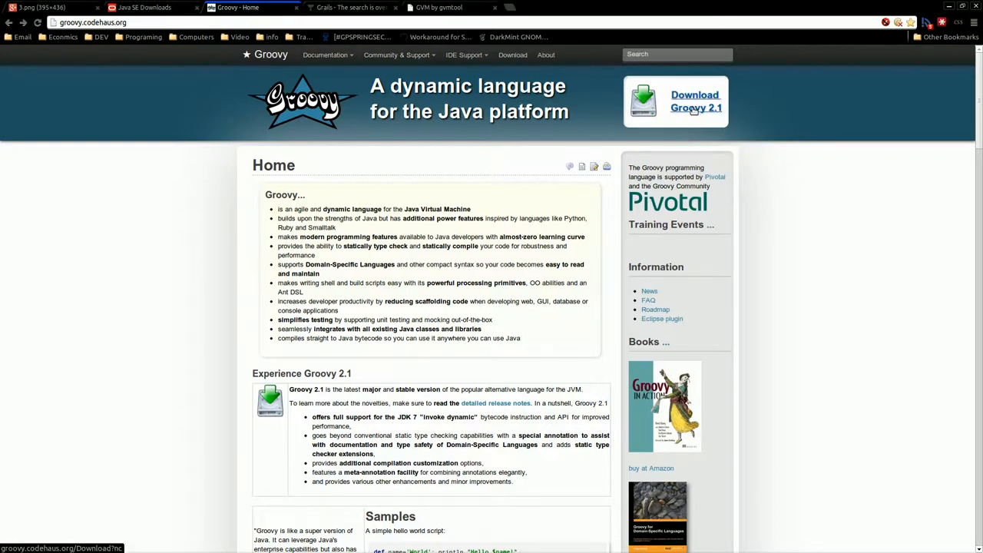
mouse_move(591, 123)
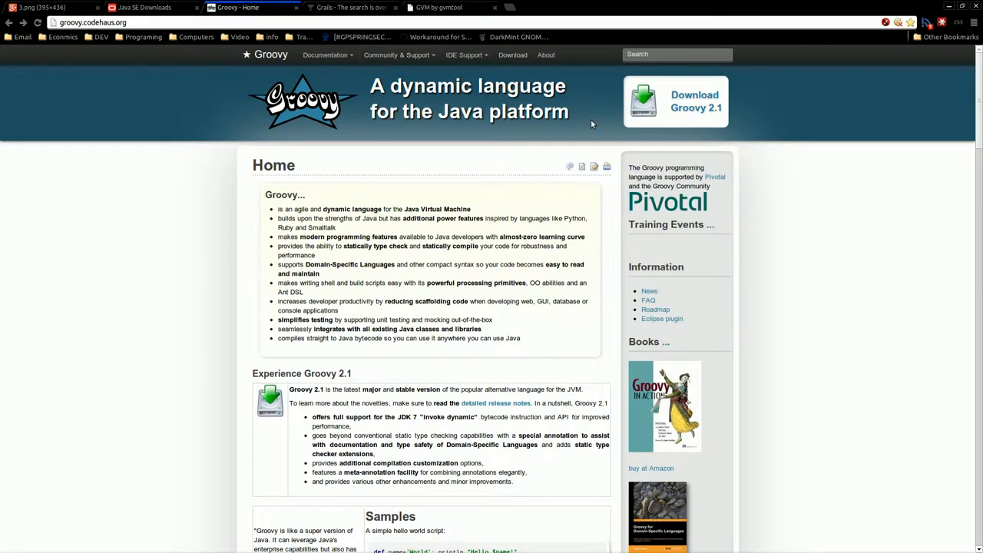
Step: Follow 'Download Groovy 2.1' to the page listing Groovy 2.1.6 and 2.1.5
click(513, 54)
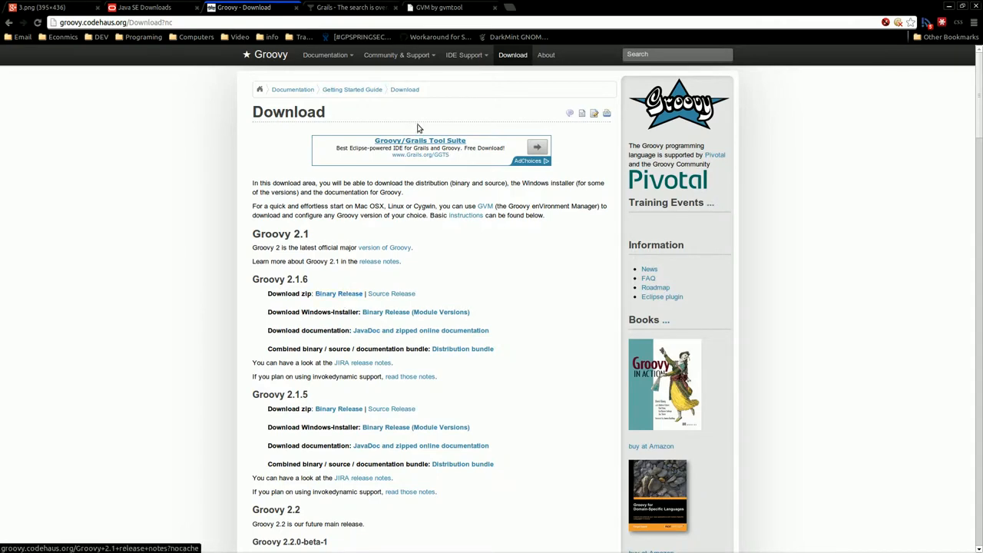
mouse_move(348, 88)
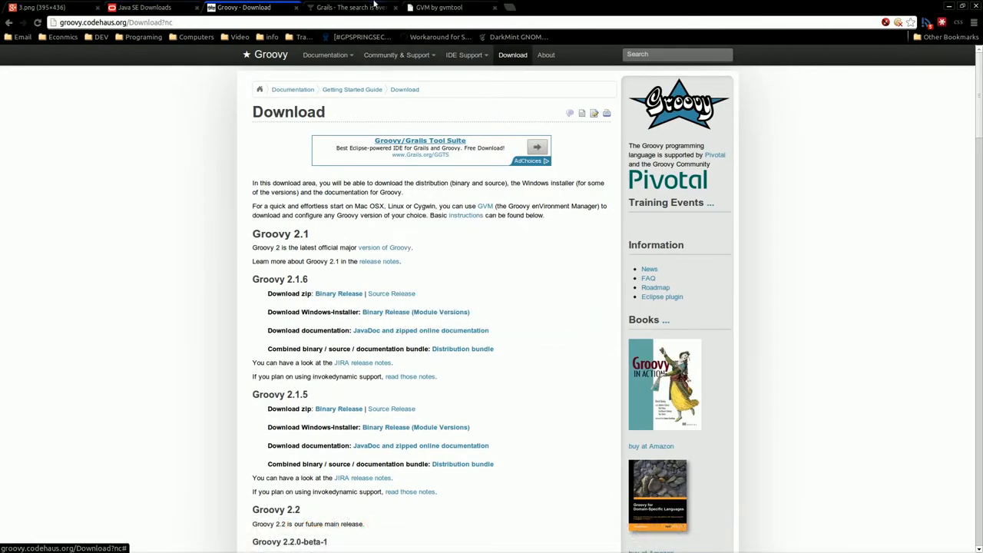
Step: Switch to the Grails tab showing the Grails 2.2.3 home page
click(346, 7)
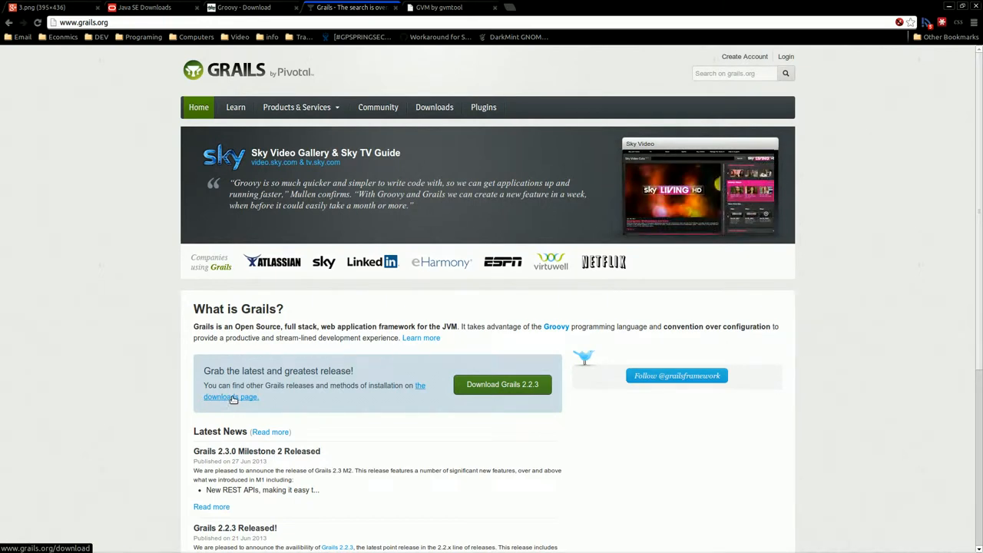
mouse_move(233, 396)
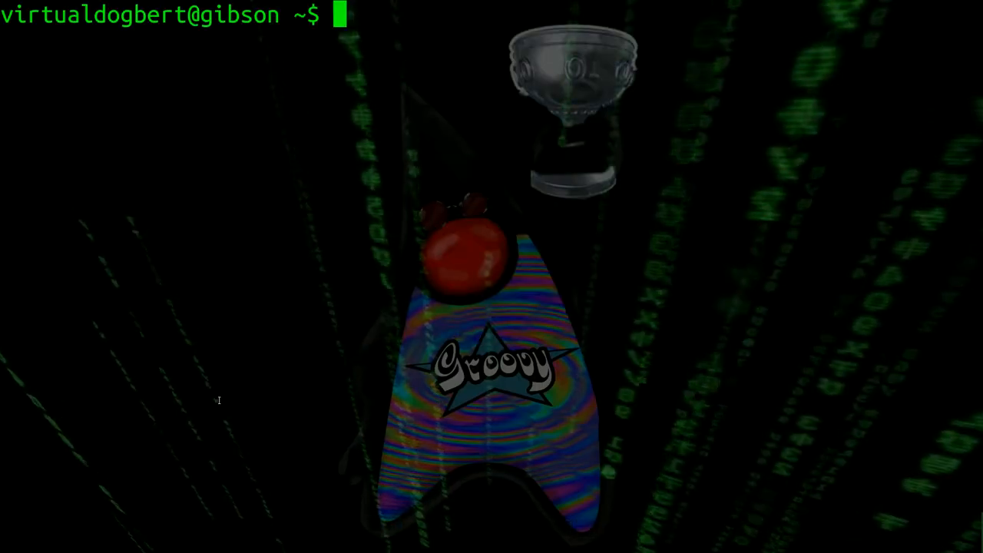
Step: Run java -version and groovy --version, confirming Java 1.7.0_25 and Groovy 2.1.6
text(ja)
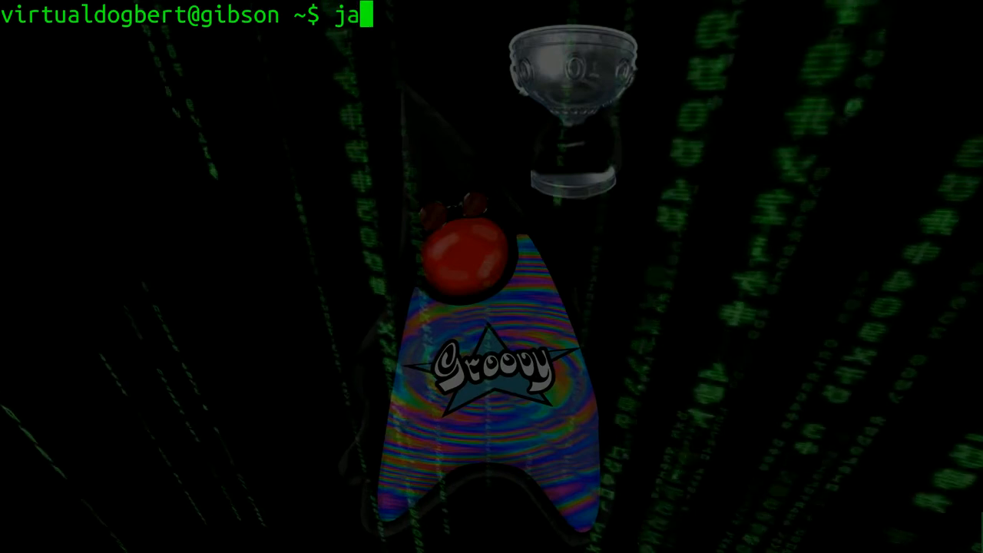
text(v)
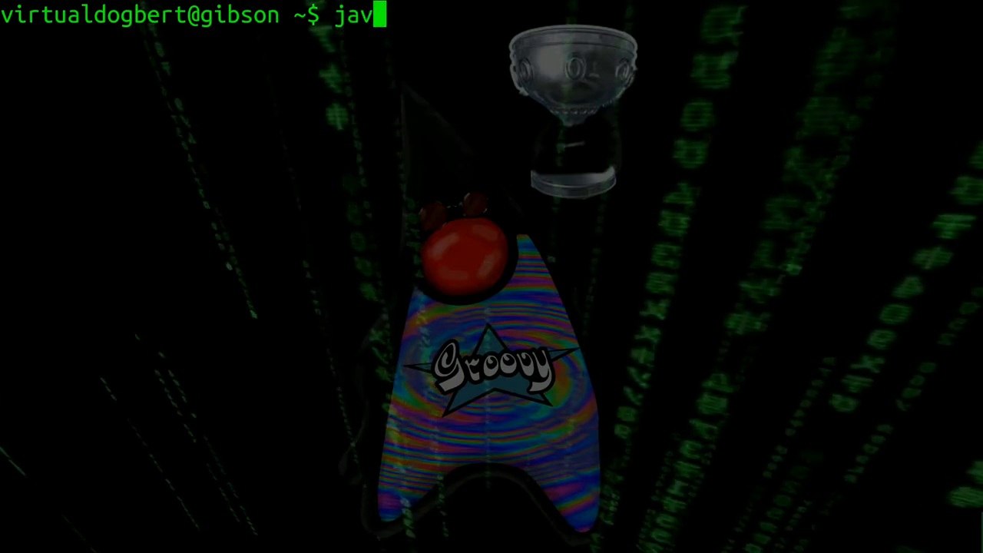
text(a -version)
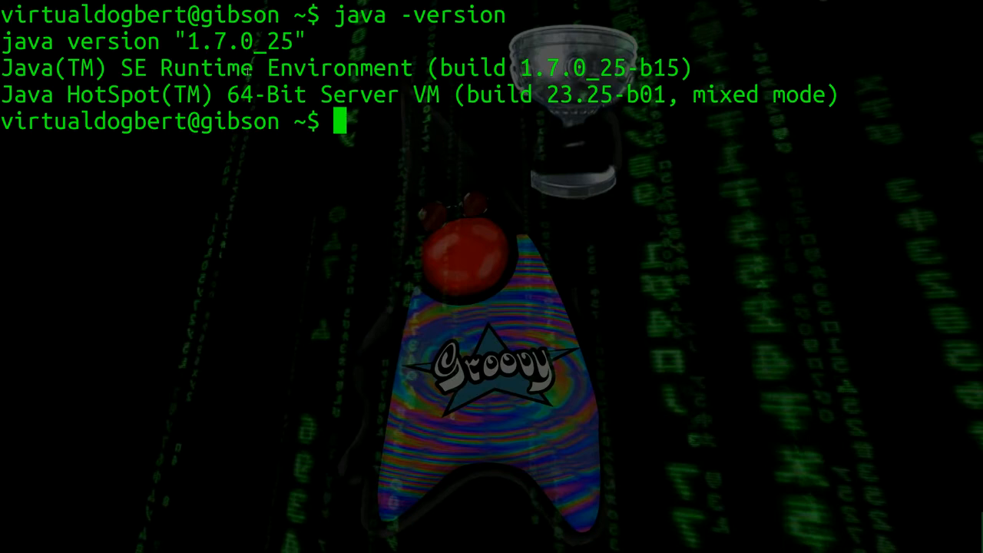
text(g)
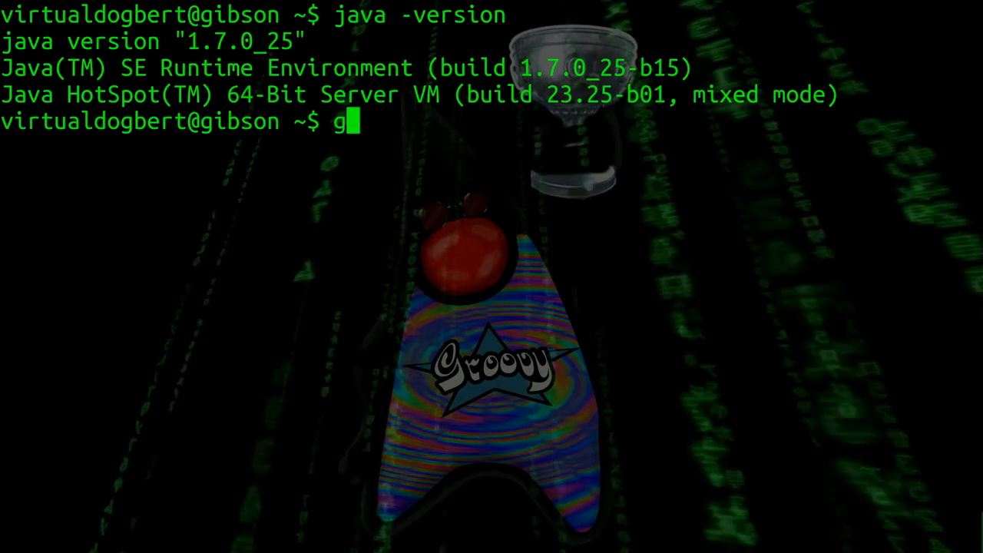
text(roovy --)
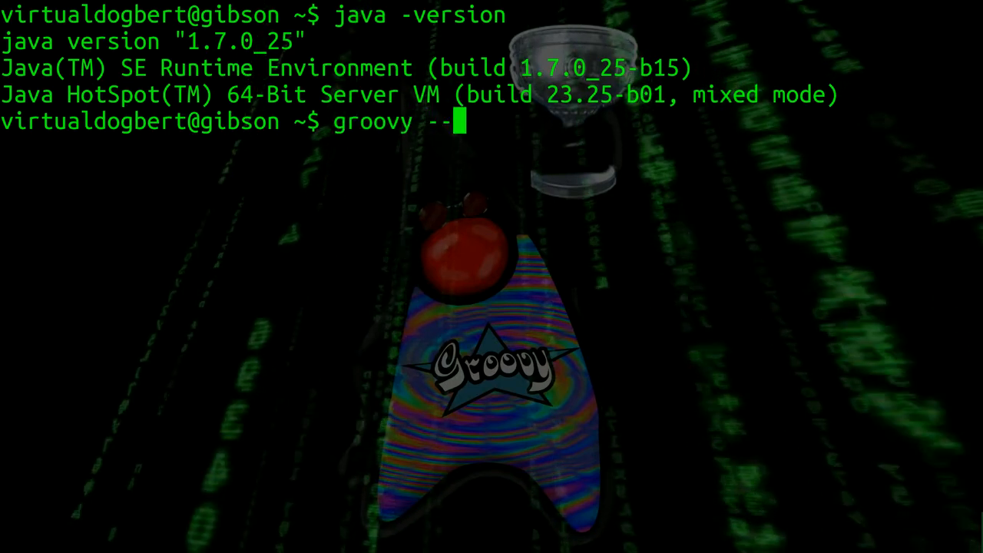
key(Return)
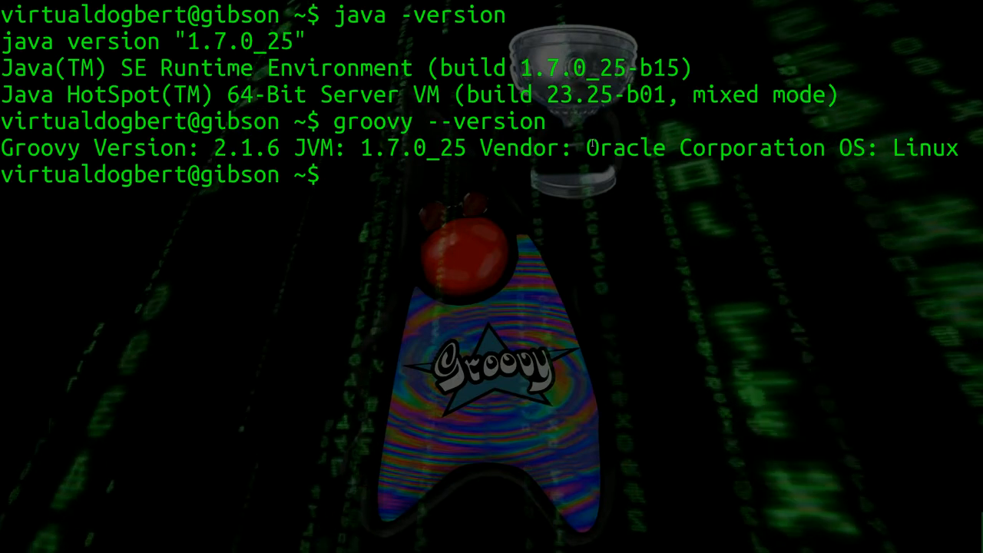
Step: Run grails --version to check the installed Grails version
text(grails)
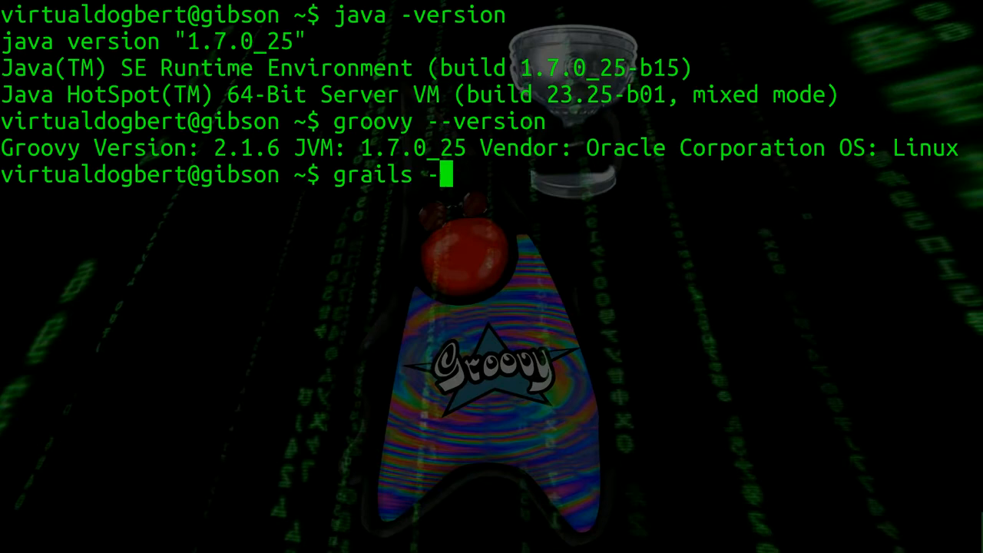
text(-verions)
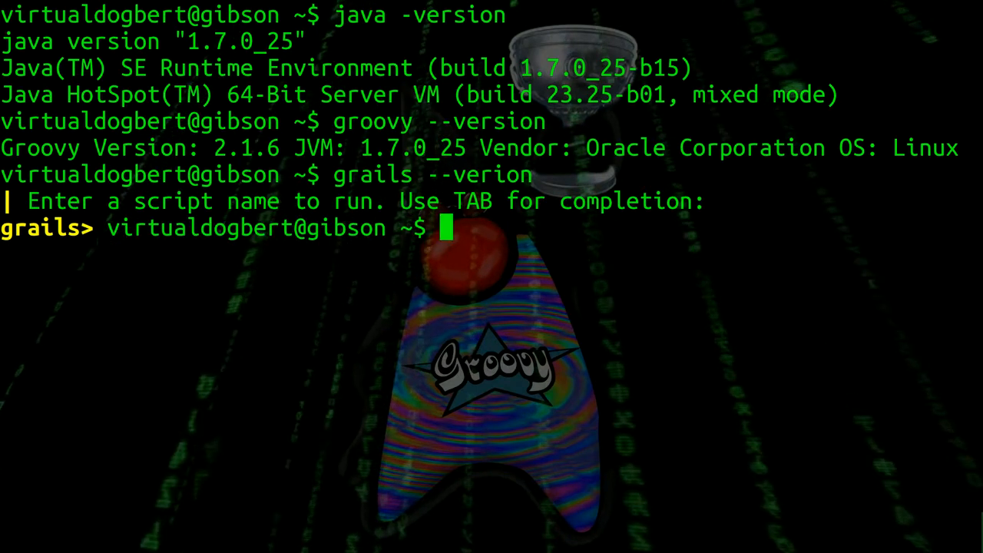
text(grails --ve)
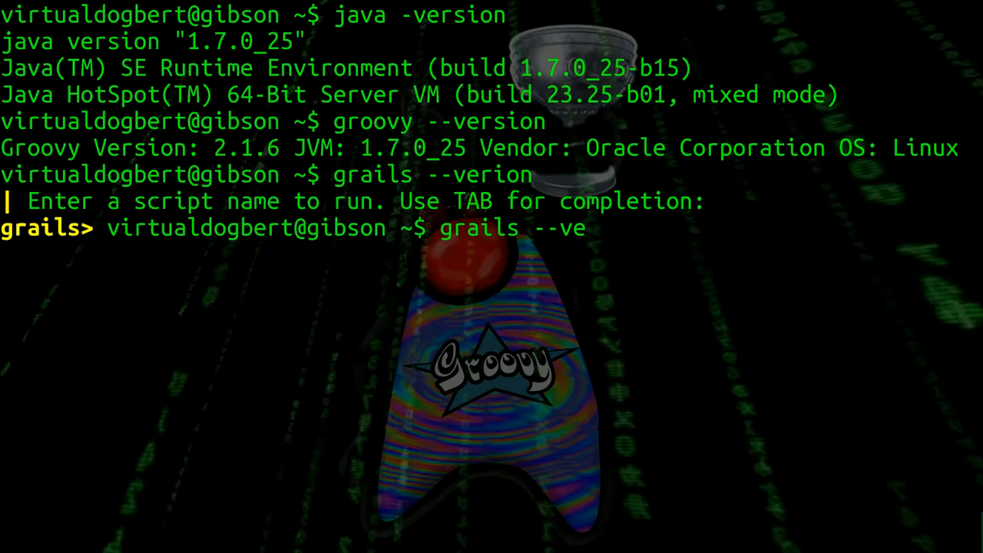
text(si)
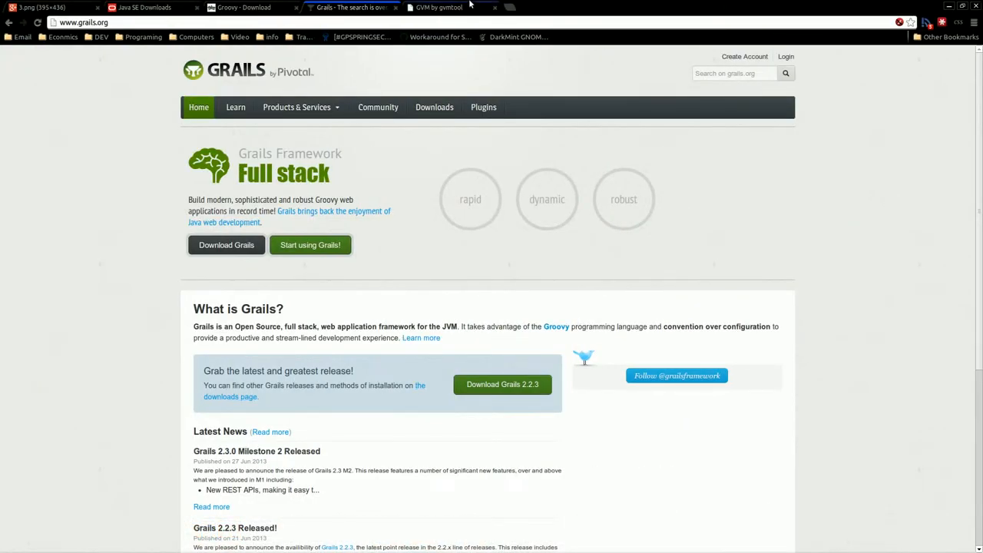
Step: Show the 'GVM by gvmtool' tab and scroll to its installation command
click(445, 7)
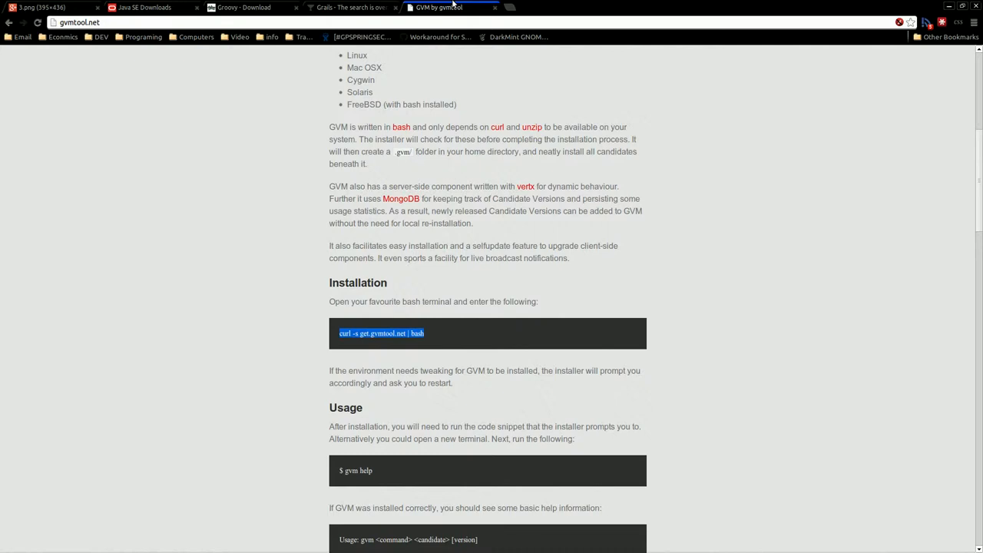
scroll(up, 3)
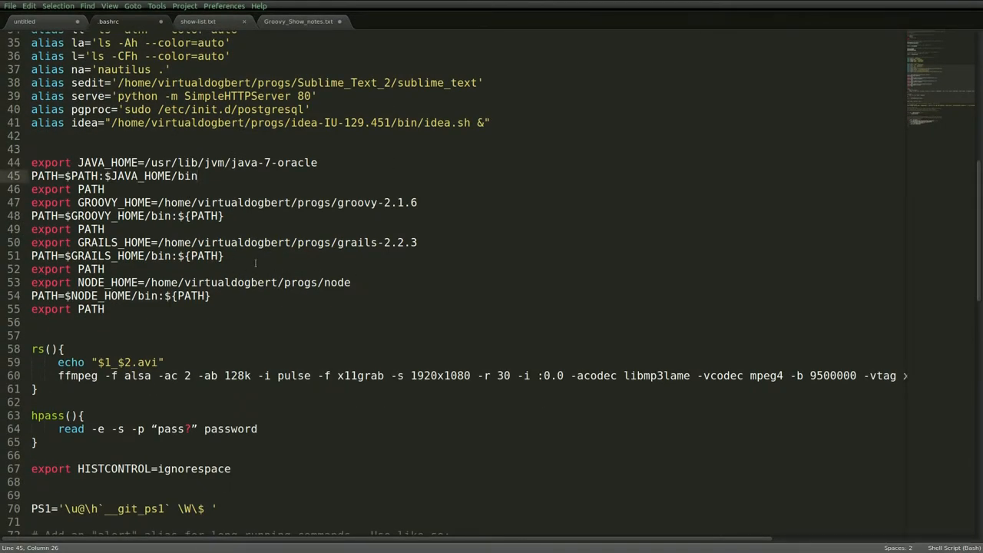
Step: Delete the GROOVY_HOME and GRAILS_HOME exports from .bashrc and save the file
drag(77, 242, 105, 269)
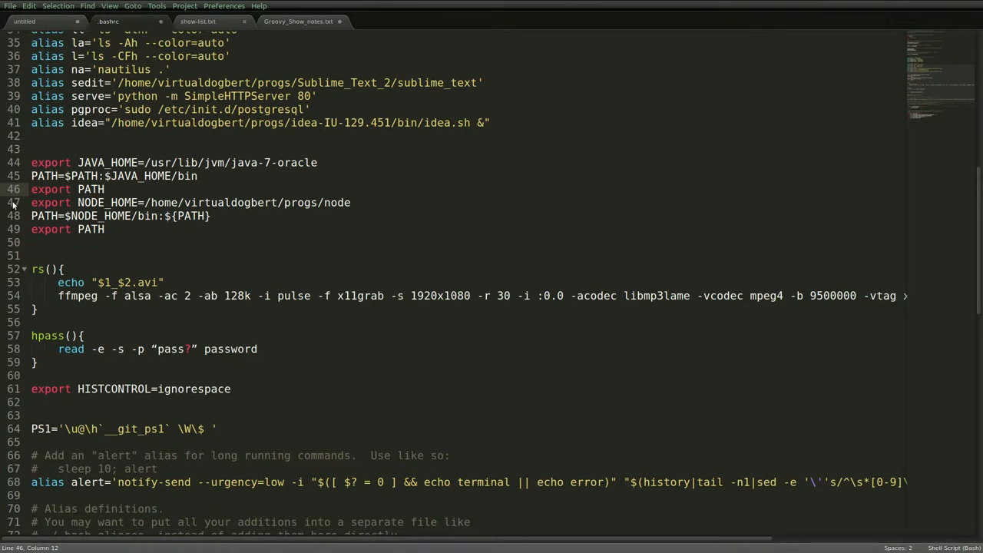
key(ctrl+s)
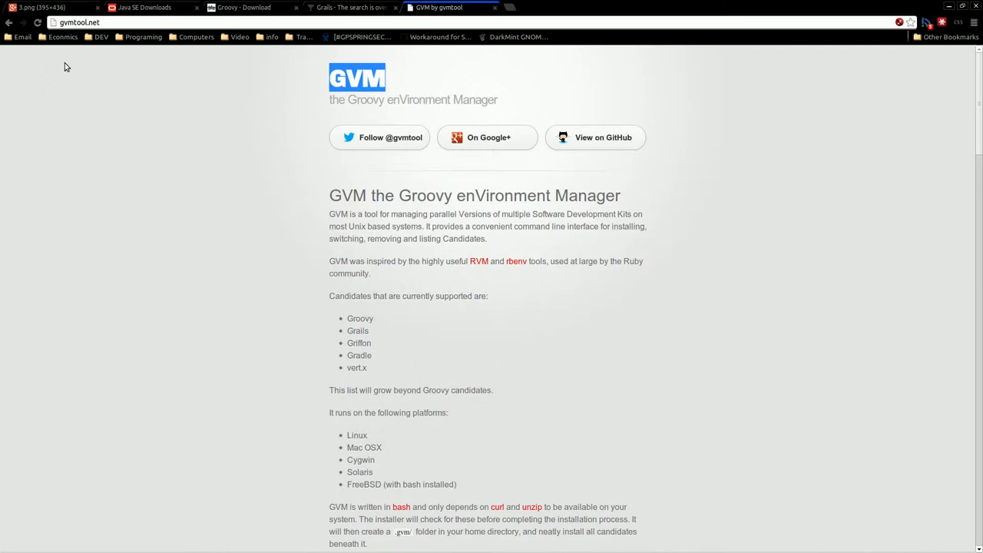
mouse_move(154, 172)
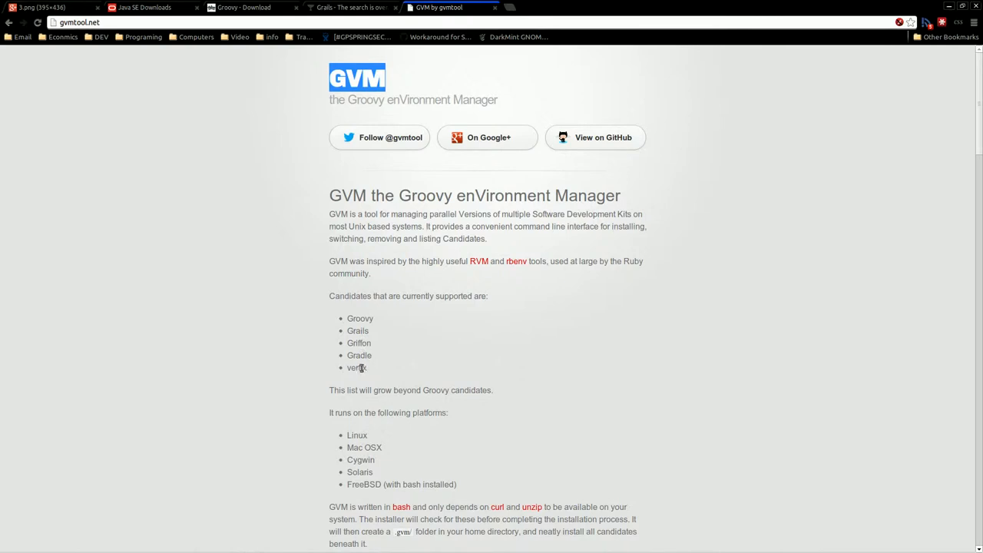
mouse_move(355, 307)
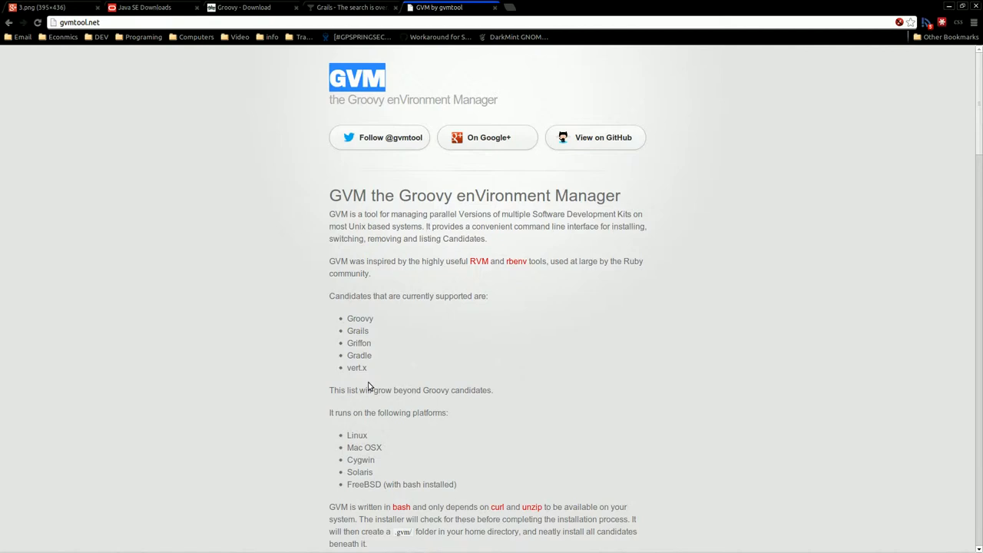
mouse_move(366, 336)
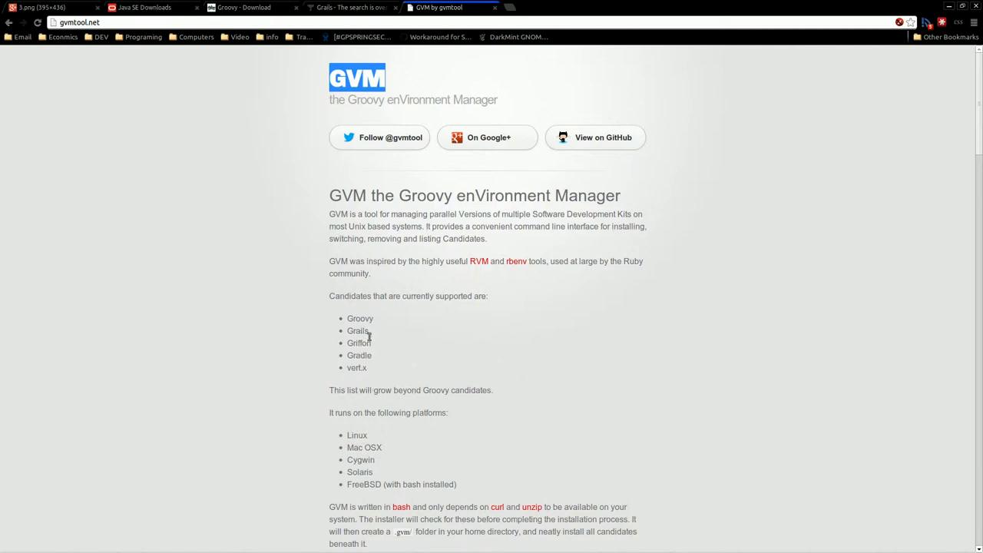
mouse_move(388, 365)
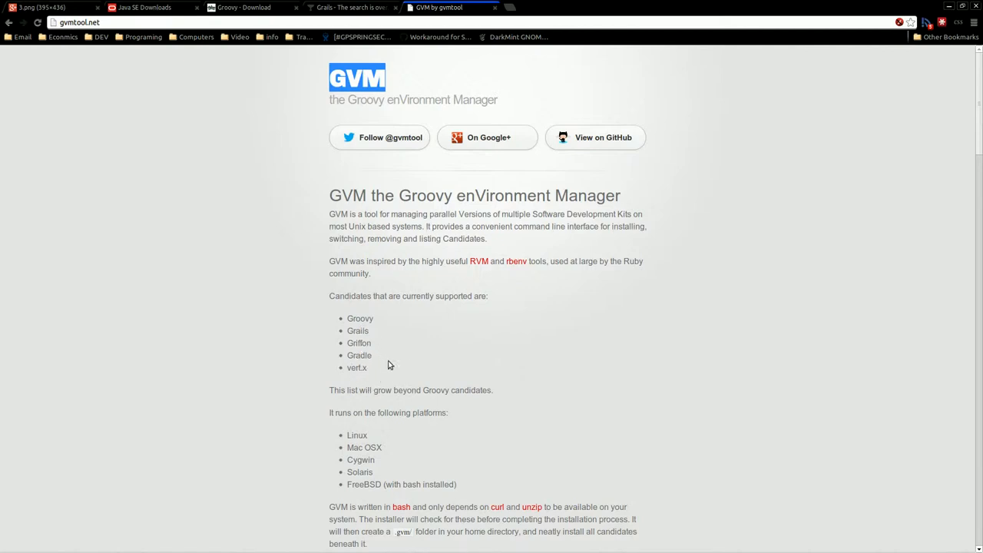
mouse_move(470, 368)
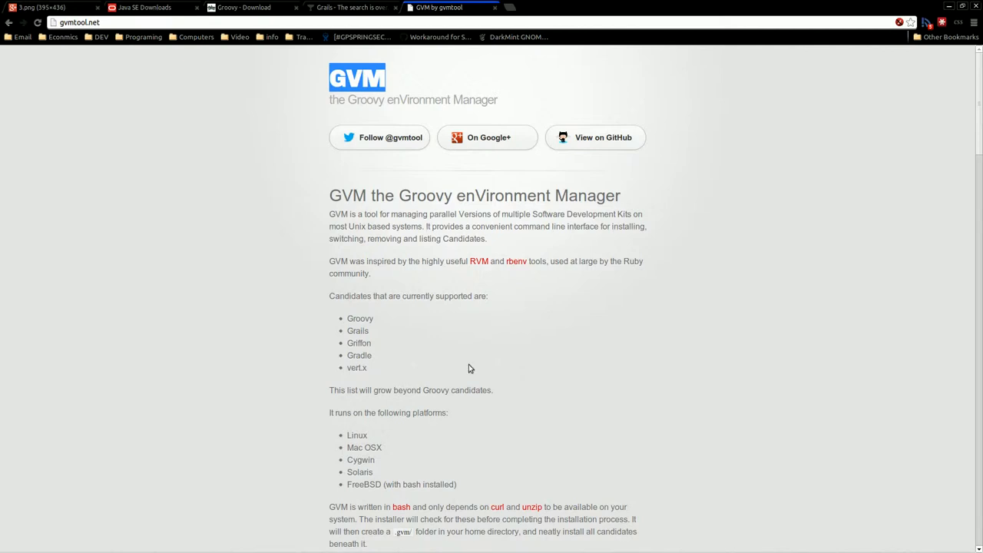
Step: Scroll the GVM page past candidates and platforms to 'curl -s get.gvmtool.net | bash'
scroll(down, 3)
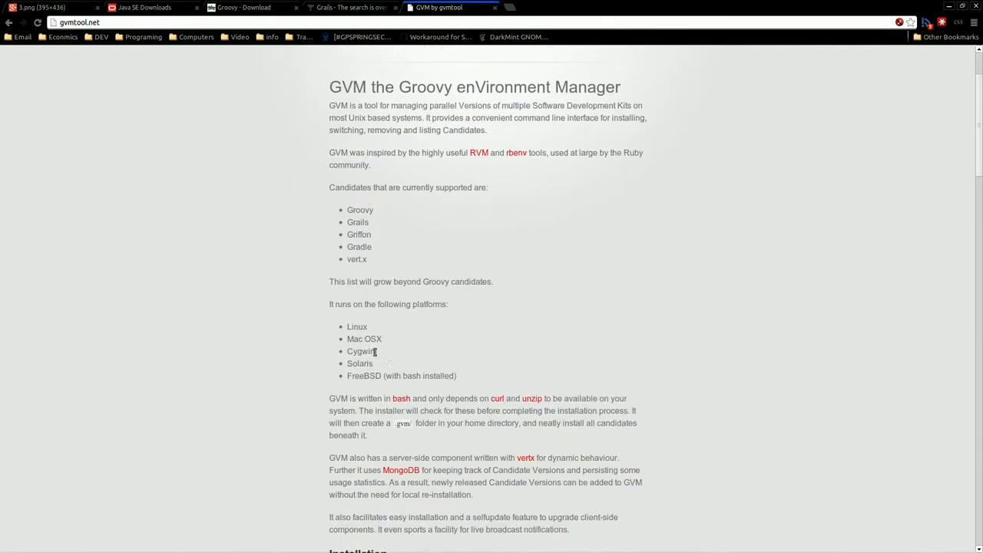
double_click(360, 351)
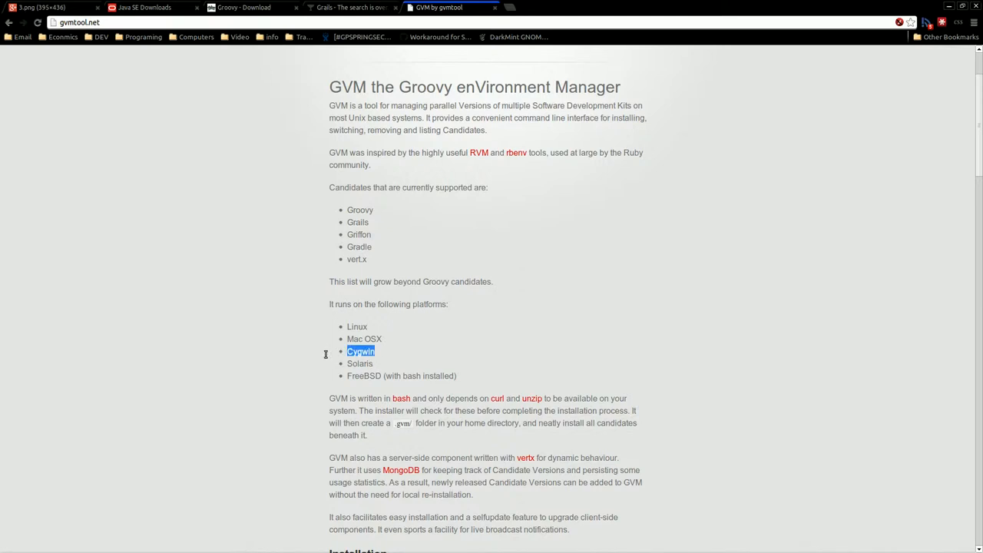
mouse_move(326, 358)
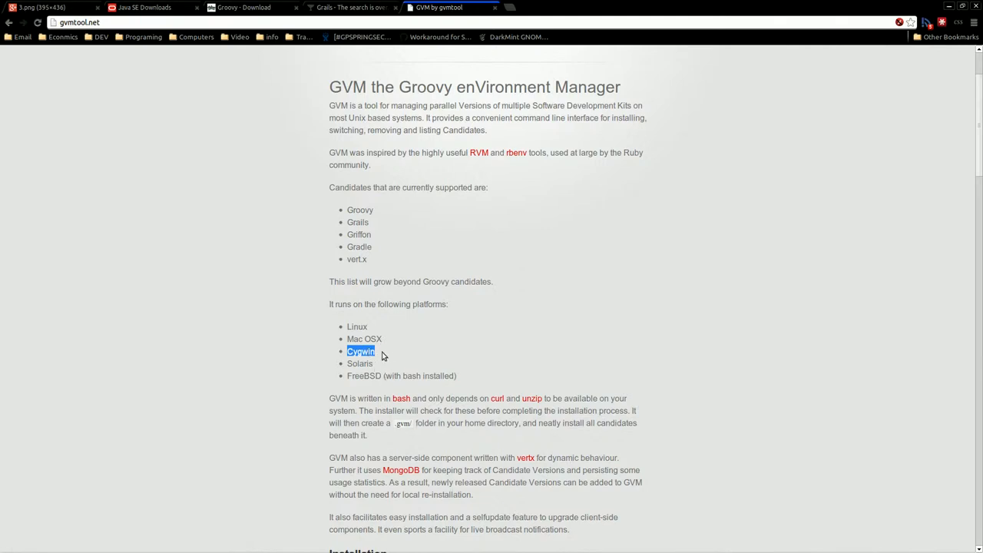
scroll(down, 3)
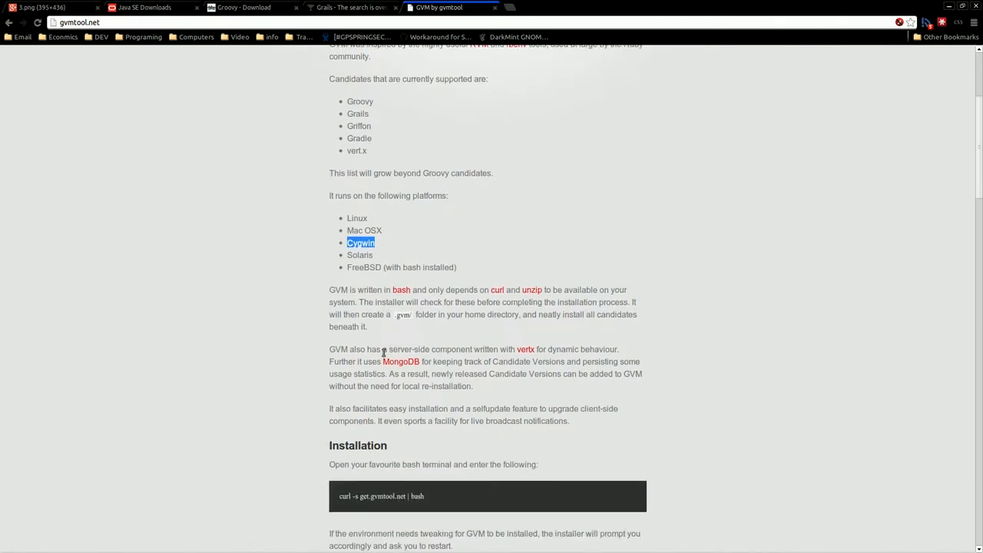
scroll(down, 3)
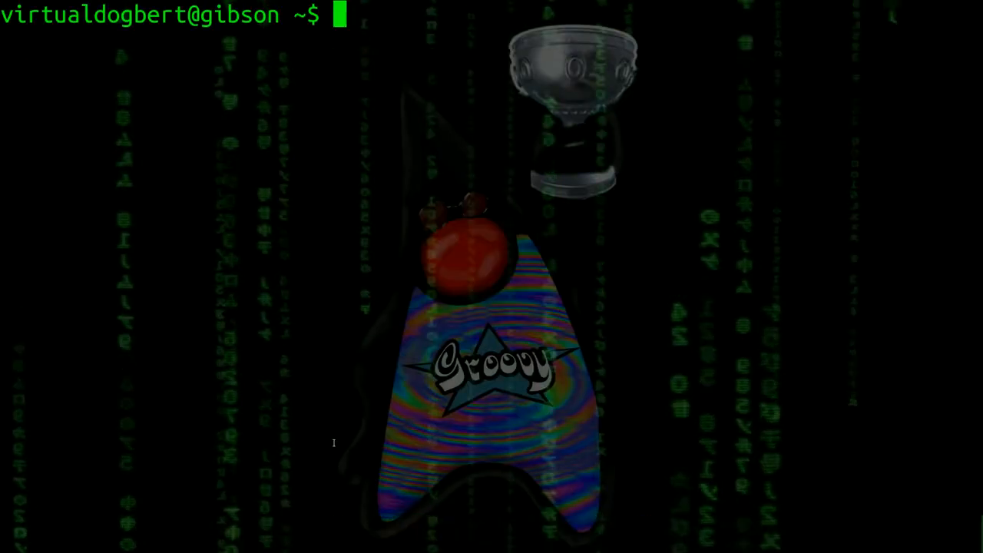
Step: Run 'curl -s get.gvmtool.net | bash' until All done, then try the gvm command
text(curl -s get.gvmtool.net | bash)
text(exit)
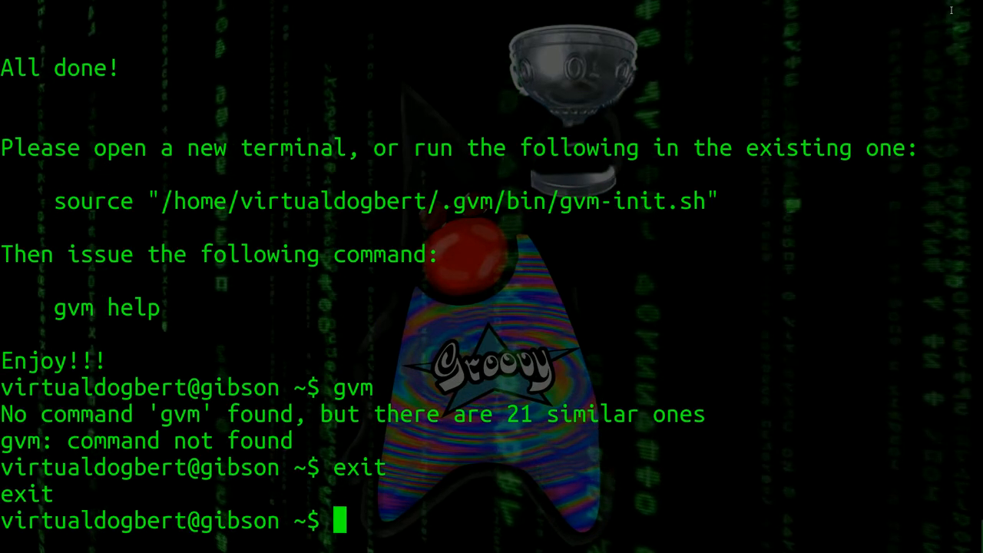
text(gvm hh)
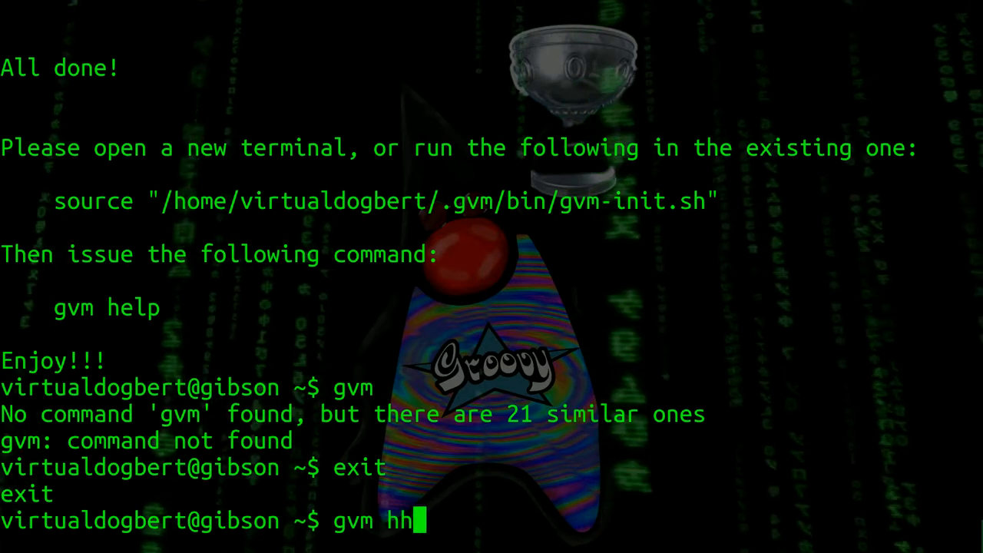
Step: Run gvm help and scroll through its commands and candidates like groovy, grails, gradle
text(elp)
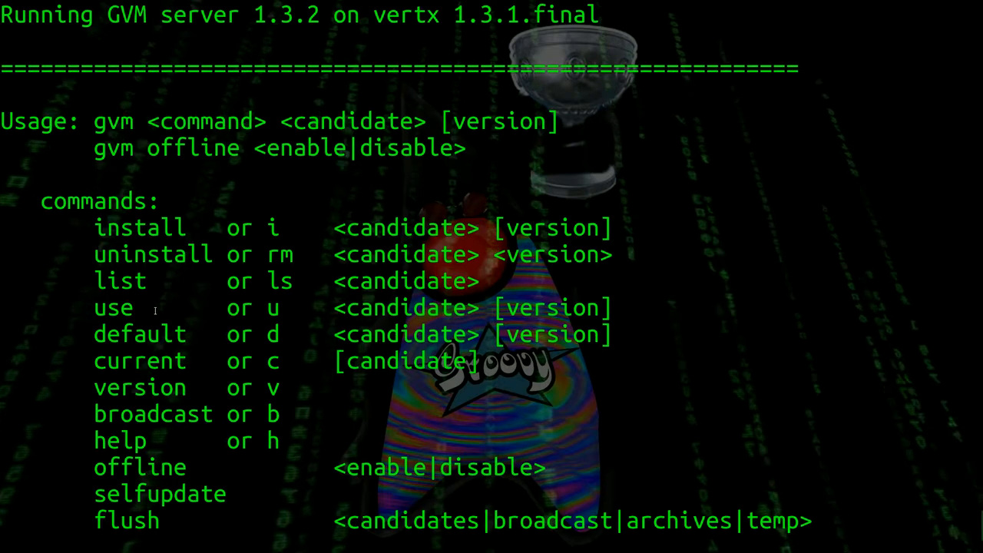
double_click(113, 307)
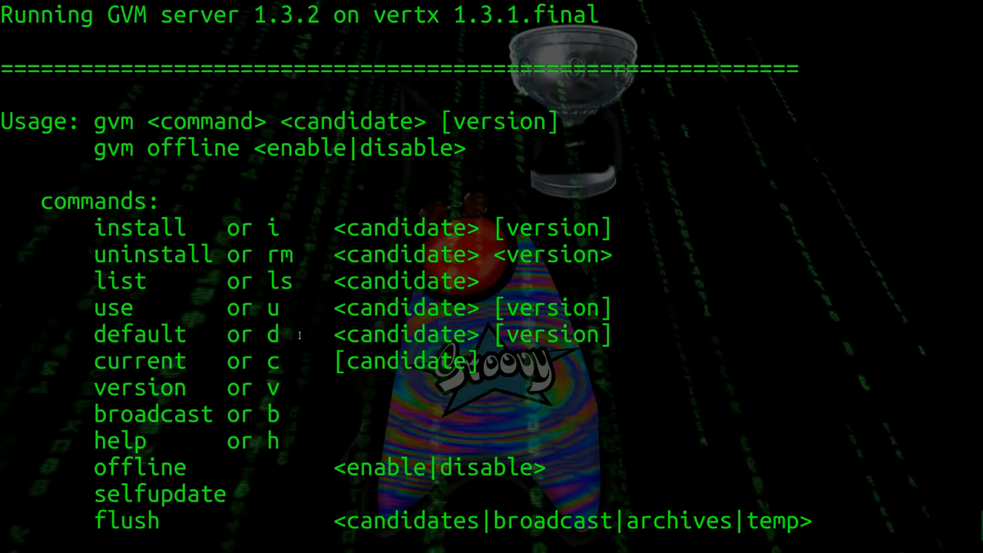
scroll(down, 3)
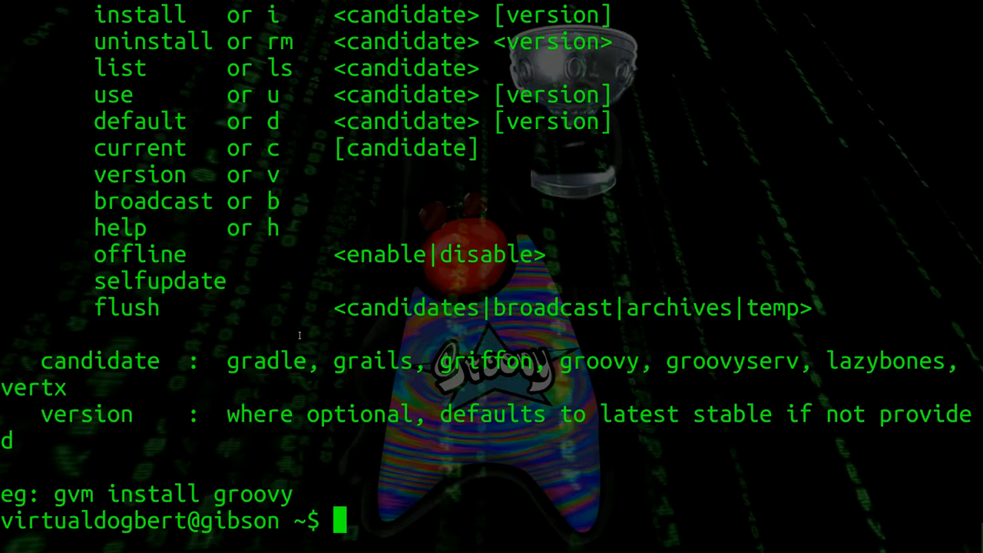
Step: Install Groovy 2.1.6 with 'gvm install groovy 2.1.6' and answer y to make it default
text(gvm)
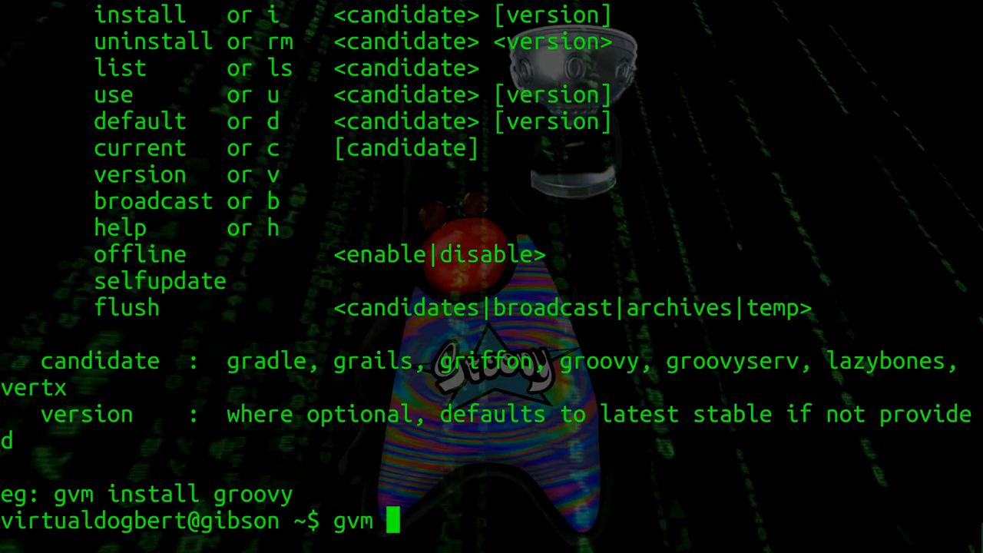
text(install g)
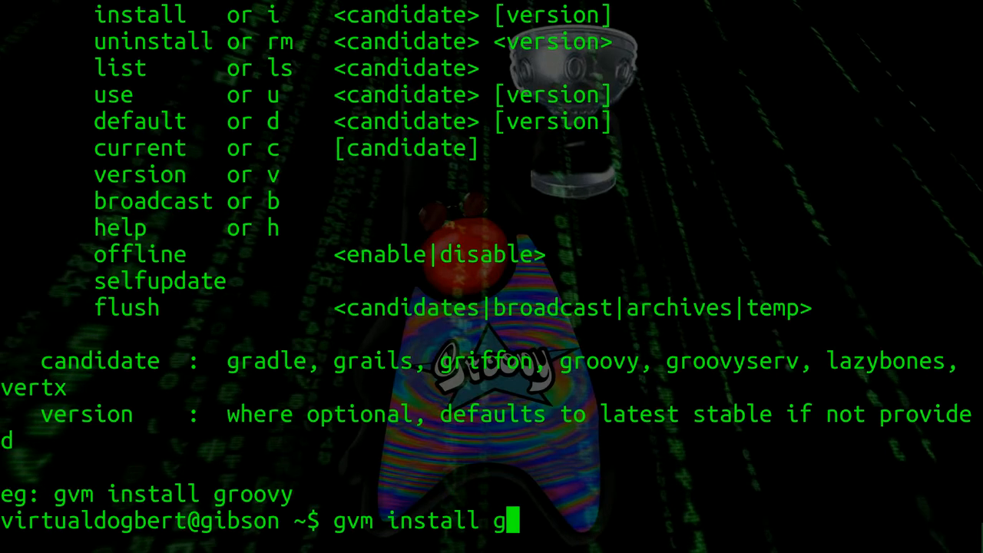
text(roovy)
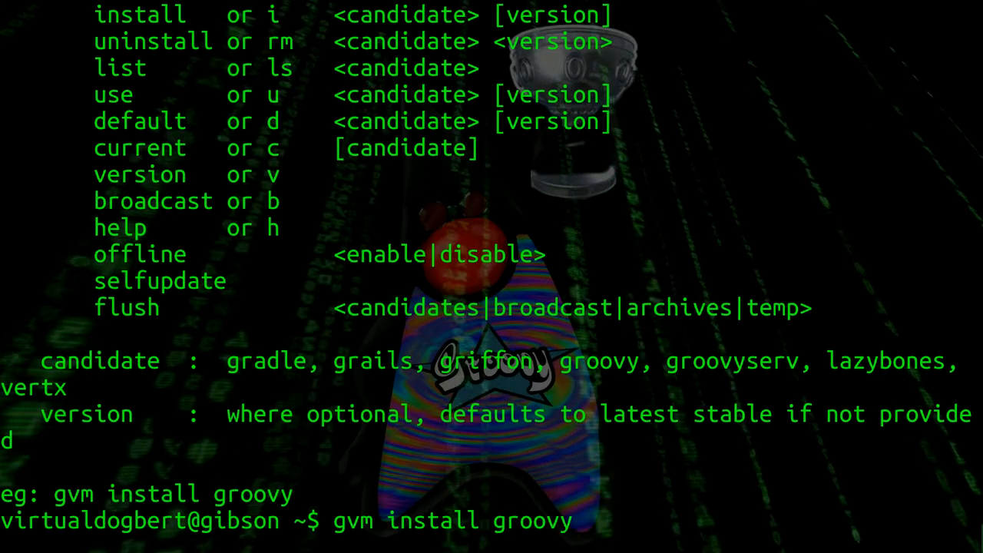
text(2.1.)
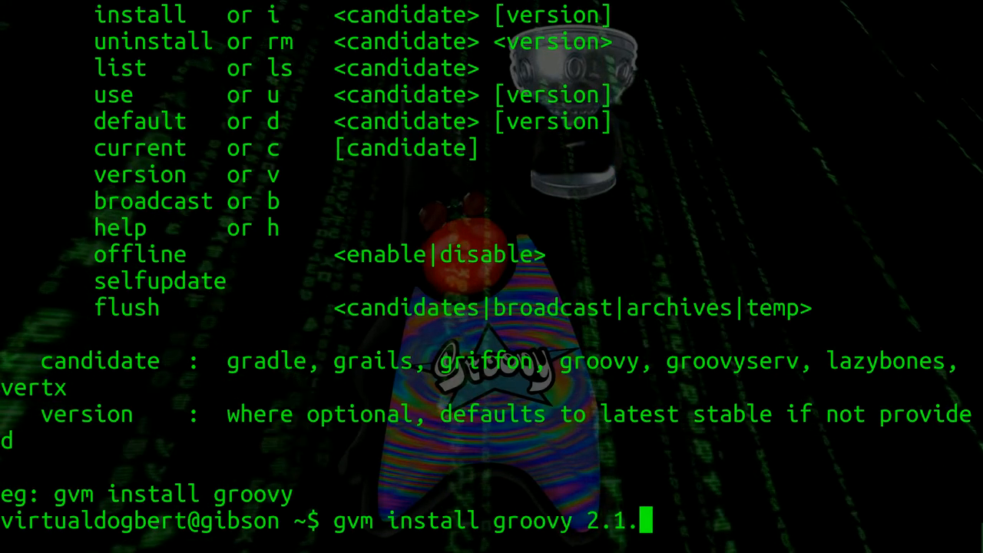
text(6)
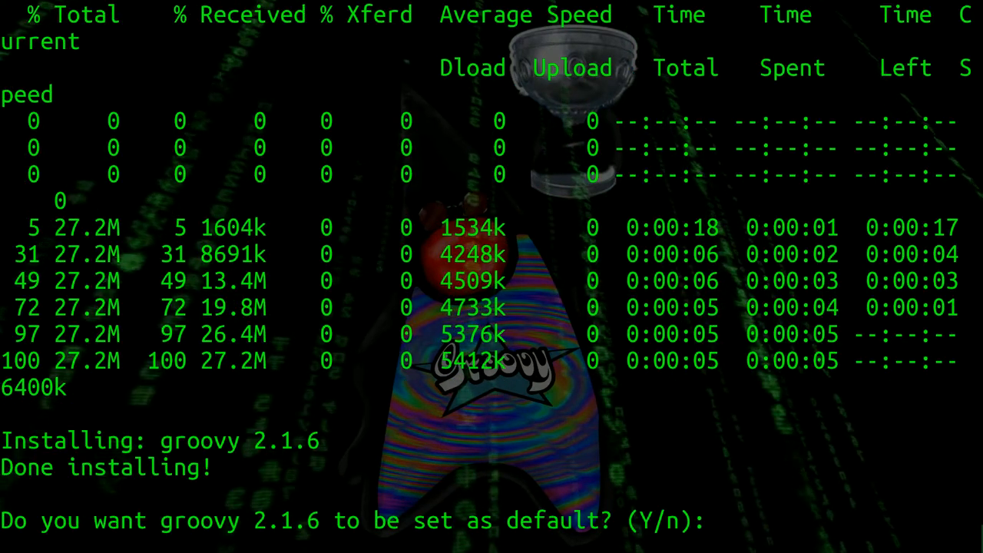
text(y)
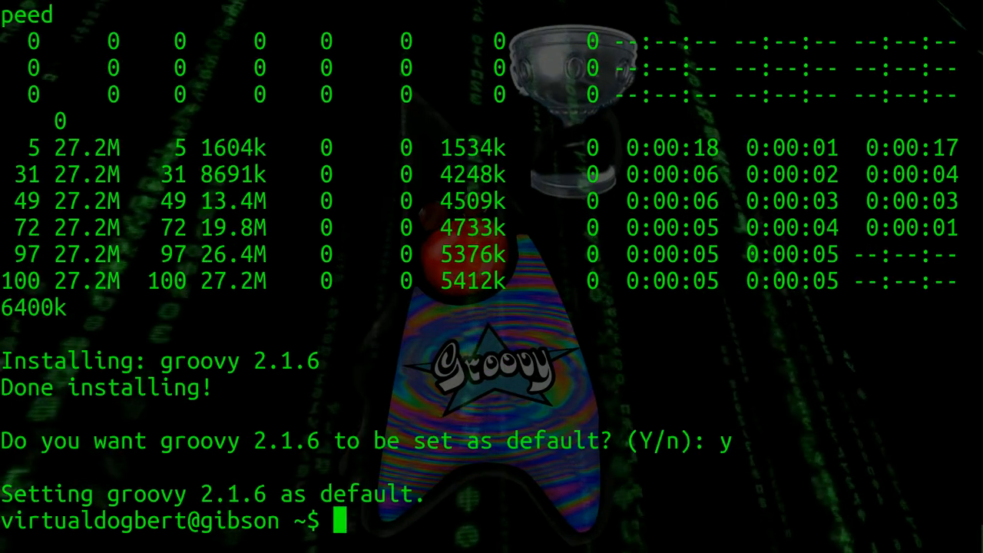
Step: Run 'groovy --version' to check the installed Groovy version
text(groovy)
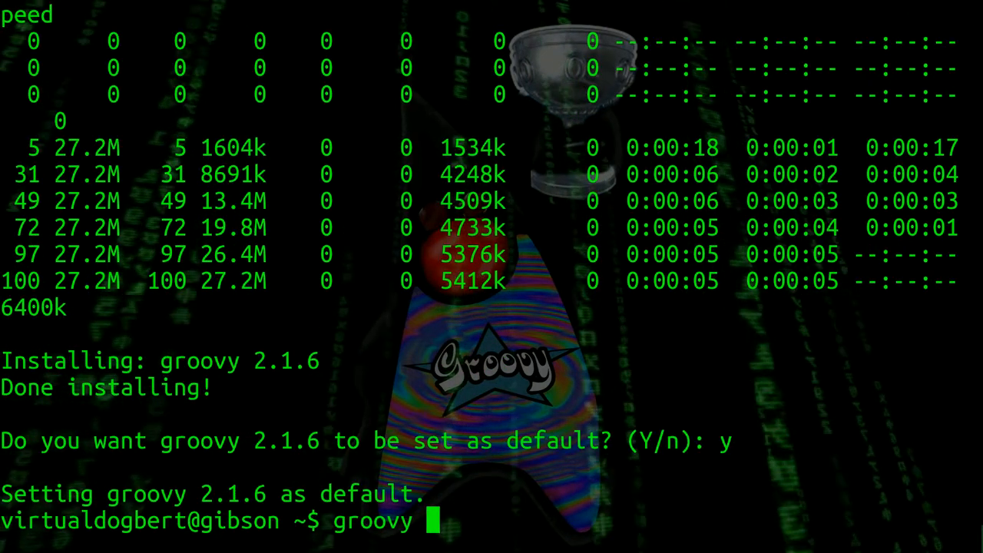
text(--ver)
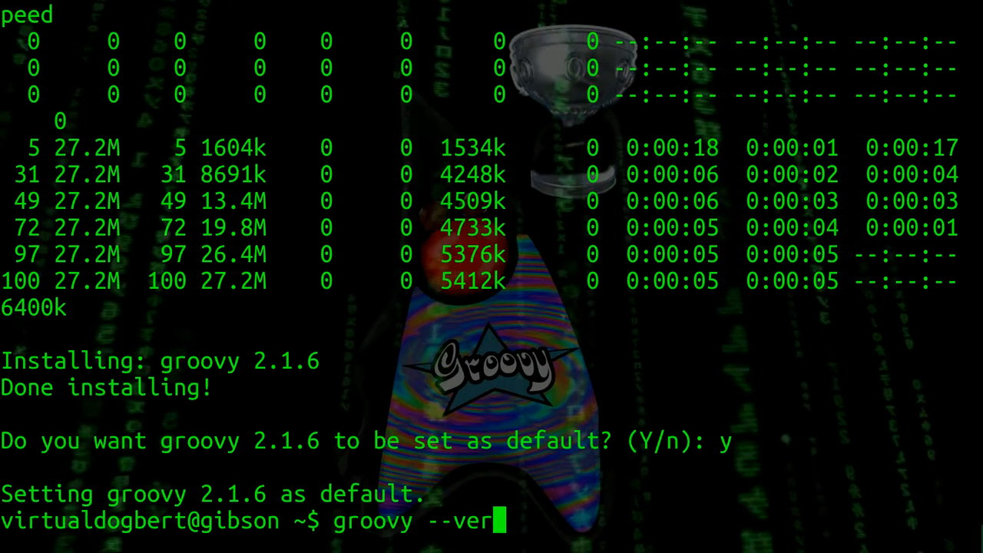
text(i)
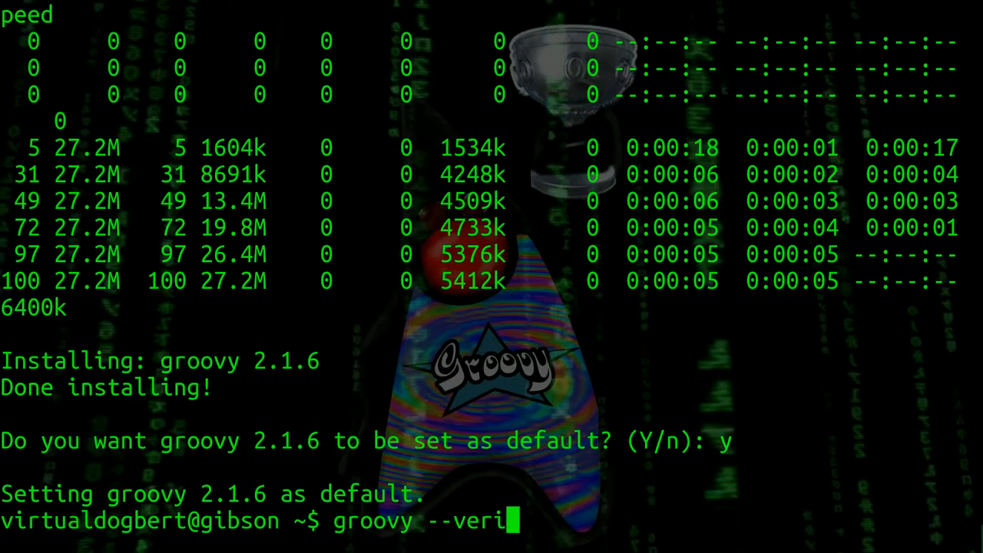
key(Return)
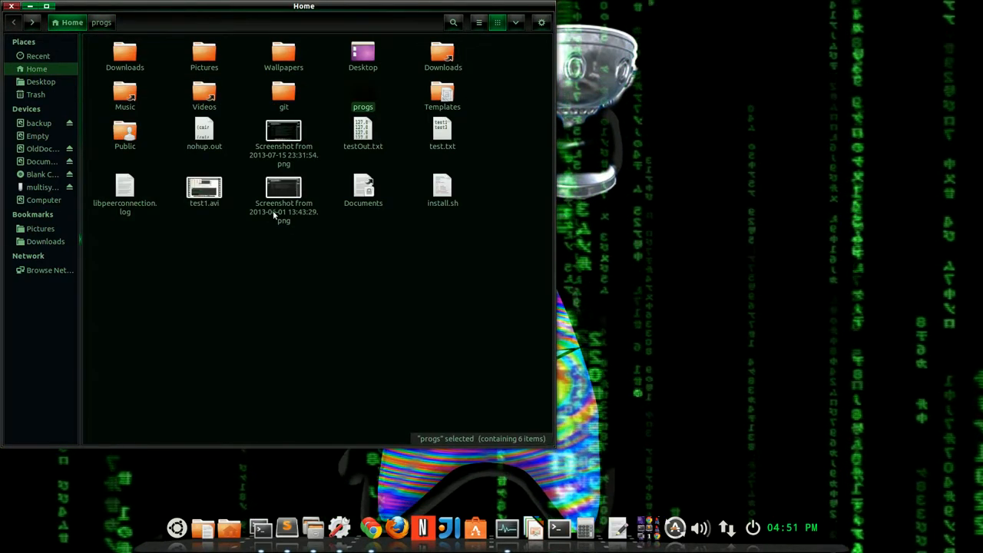
Step: Show hidden folders, browse .gvm into groovy, go back to .gvm, and bring up .bashrc
key(ctrl+h)
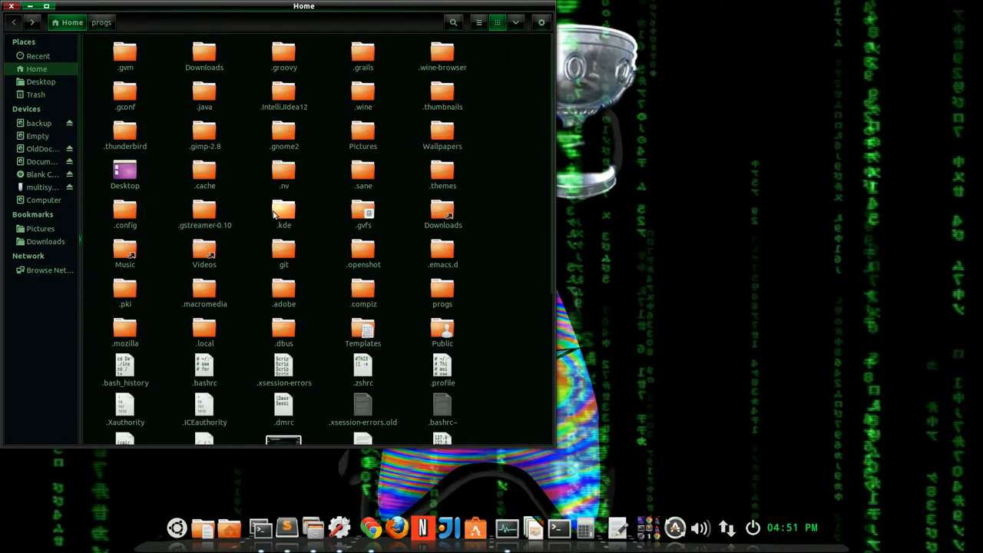
mouse_move(239, 185)
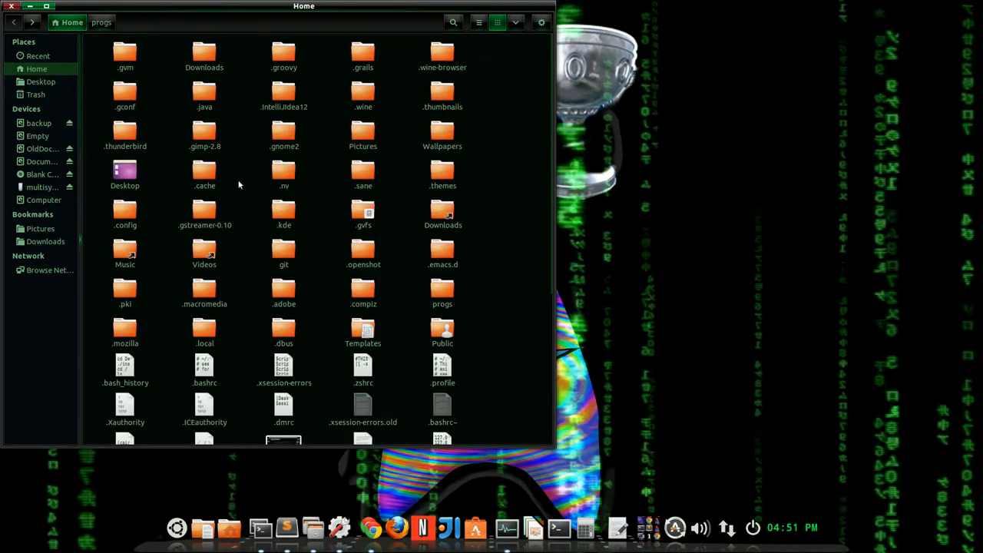
double_click(124, 53)
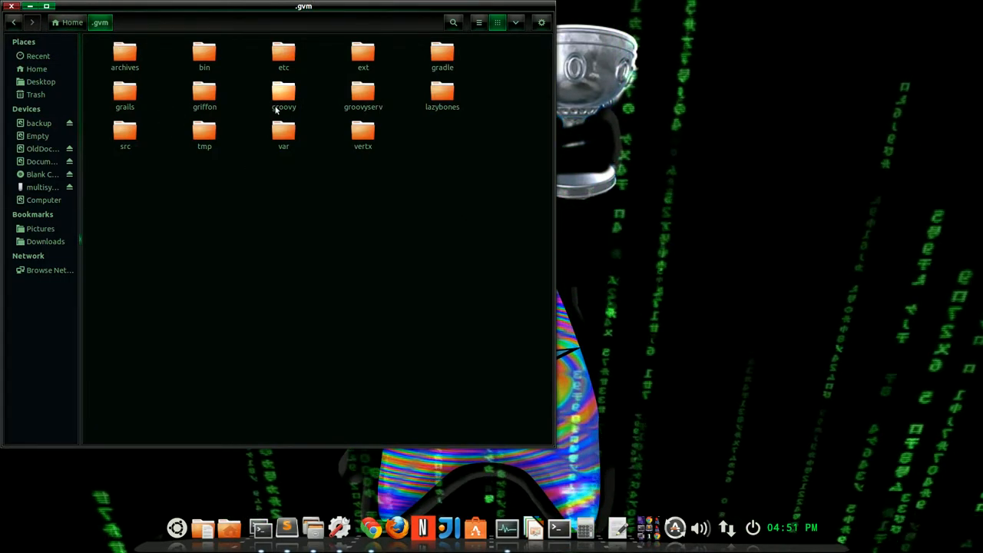
double_click(284, 94)
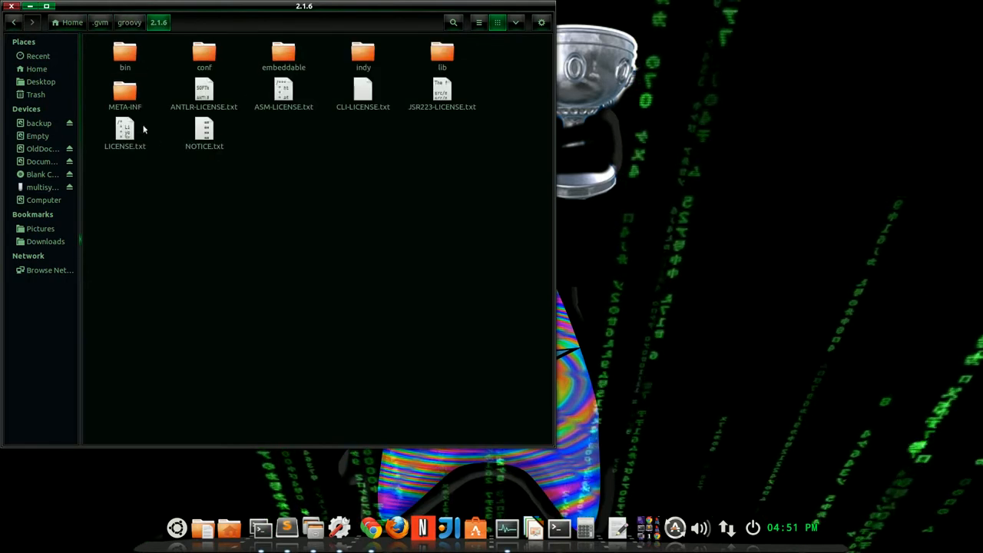
click(129, 21)
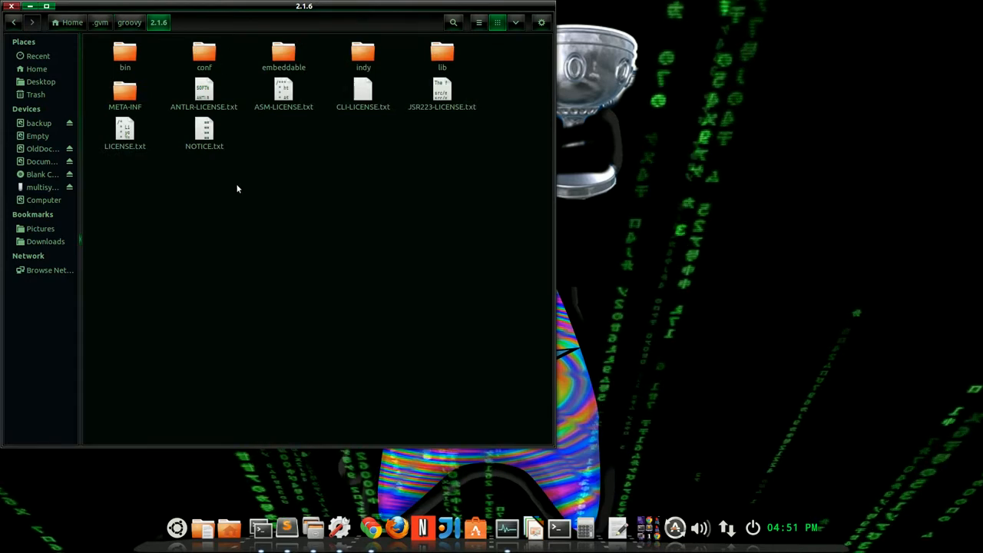
click(130, 21)
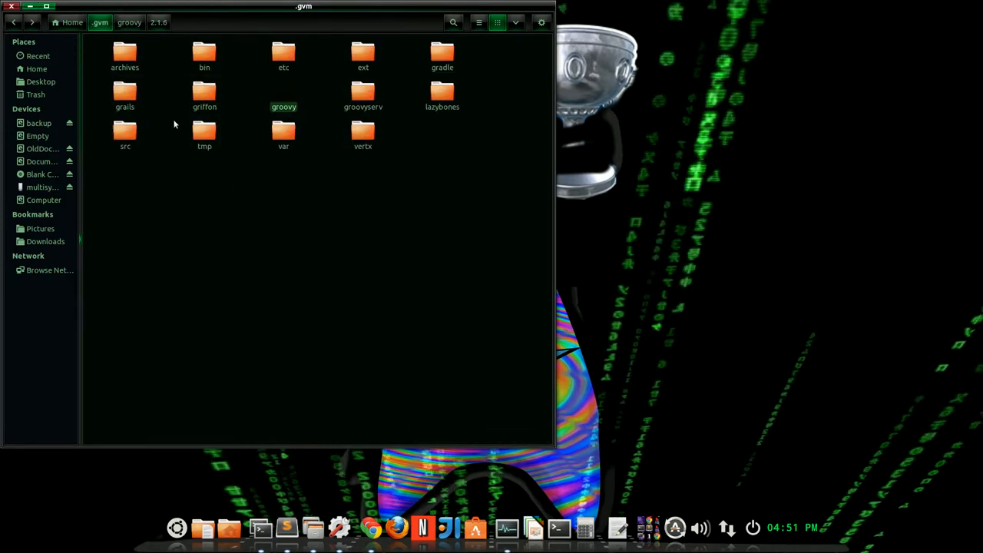
click(284, 92)
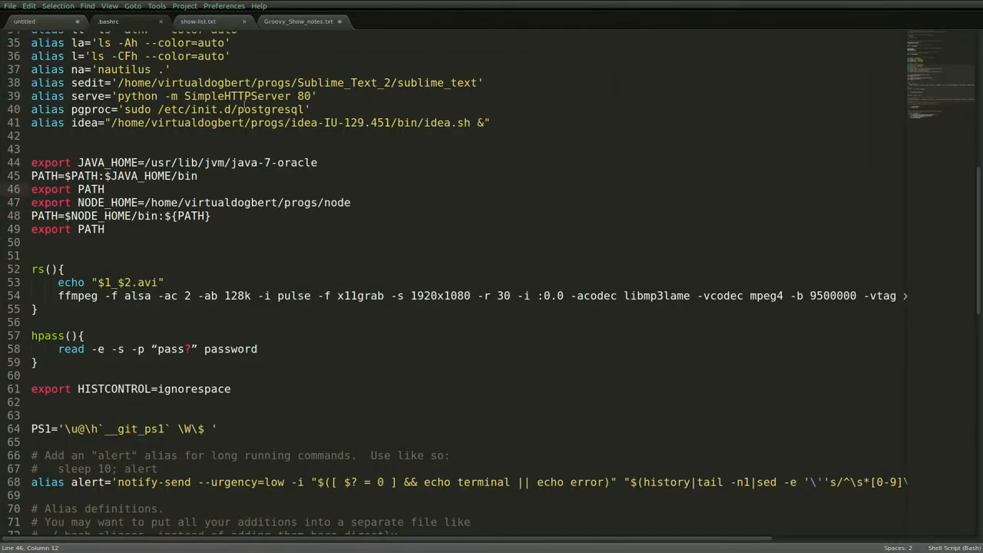
Step: Scroll to the end of .bashrc to see the gvm-init.sh sourcing line
scroll(down, 3)
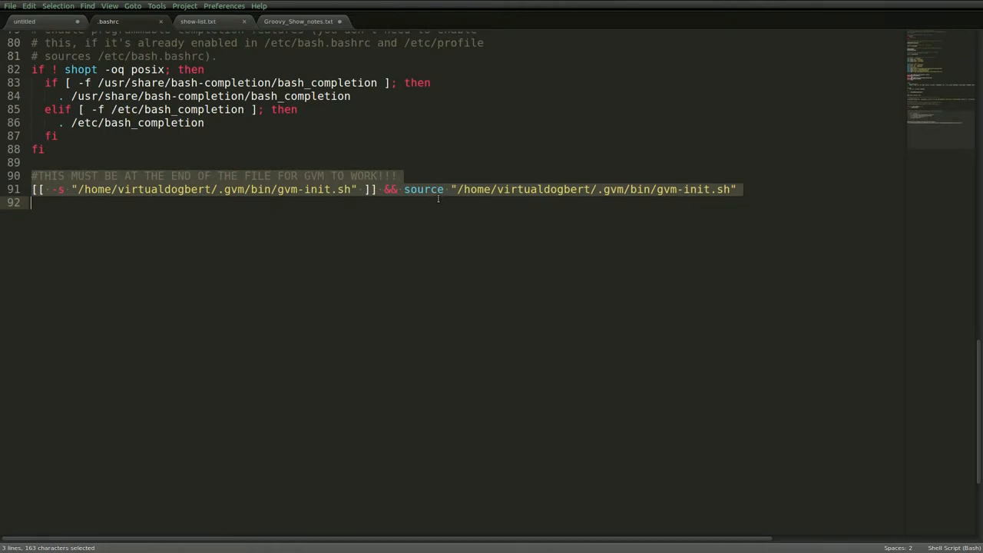
mouse_move(303, 221)
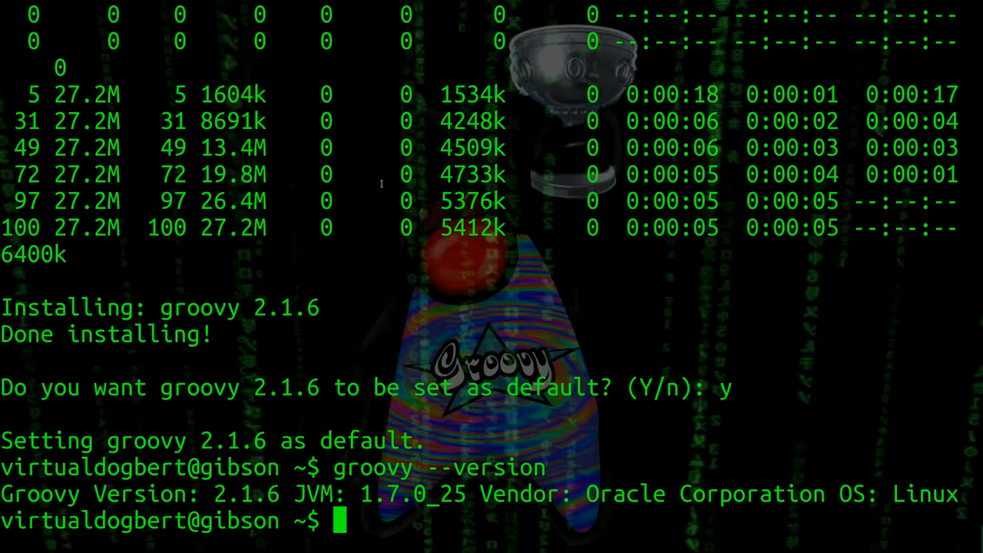
Step: Enter groovyConsole at the prompt after correcting a mistyped first character
text(goovy)
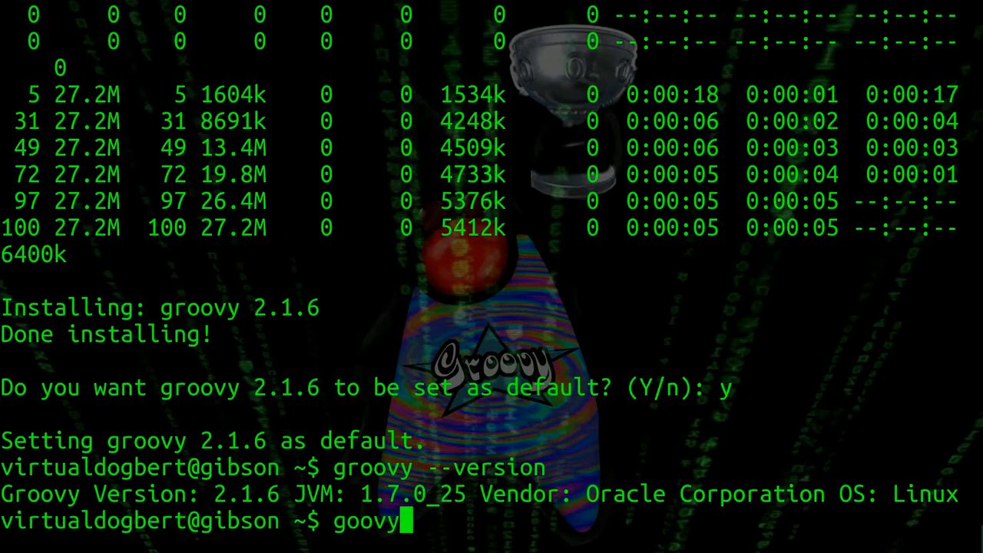
key(BackSpace)
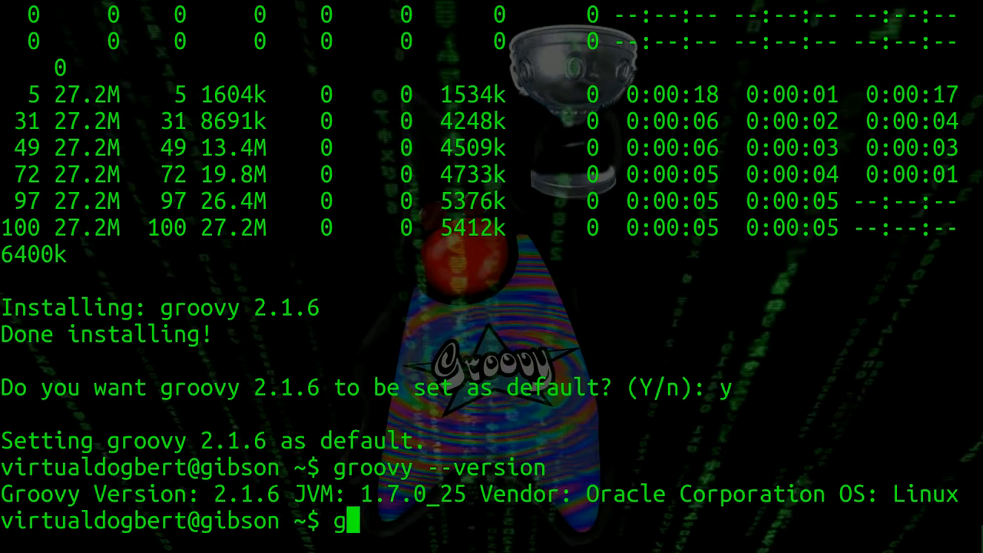
text(roovy)
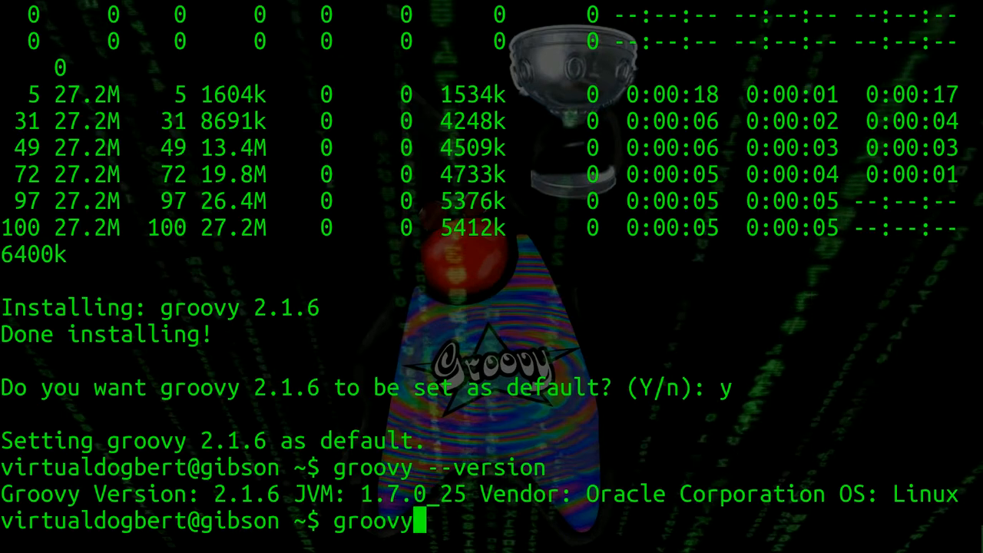
text(Console)
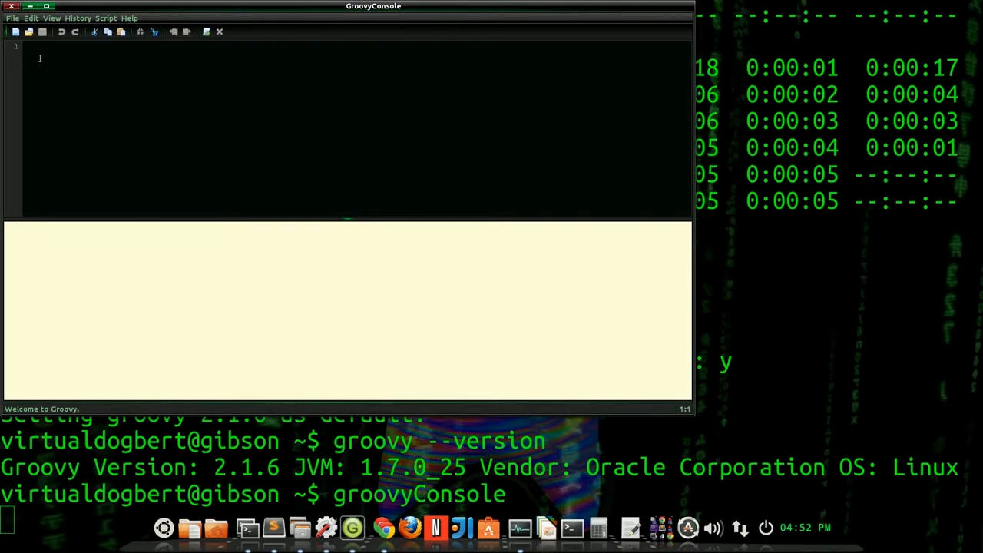
mouse_move(265, 66)
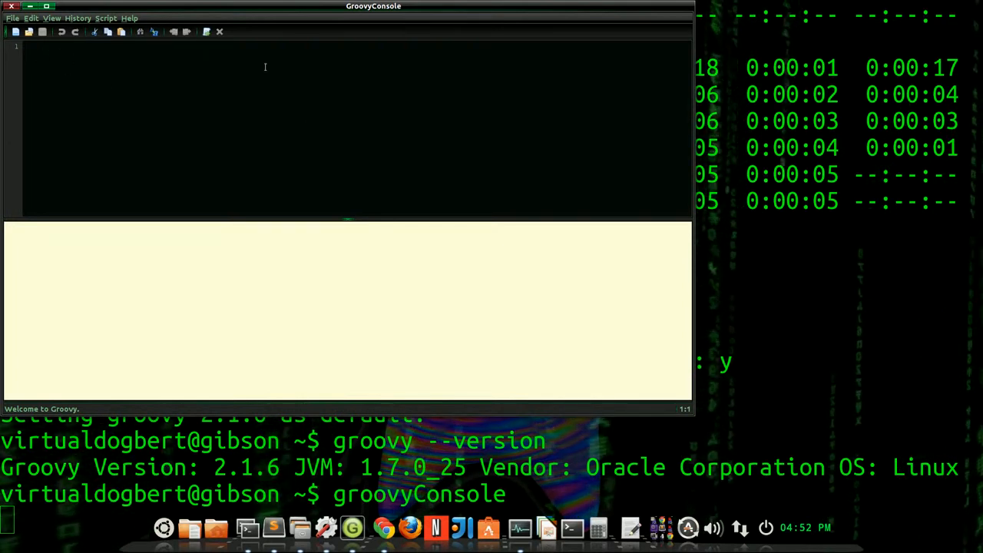
Step: Write println "hello world in the GroovyConsole editor and open the Script menu
text(p)
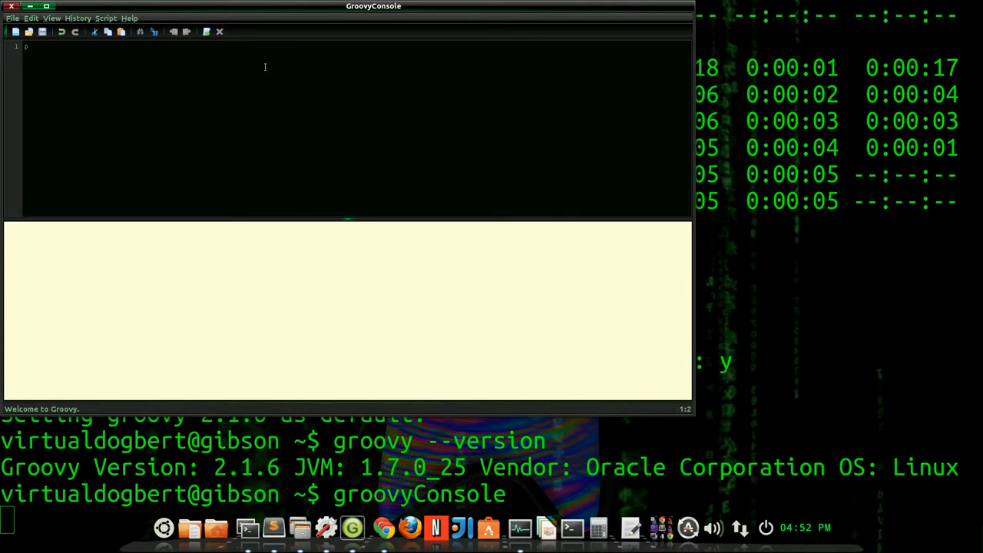
text(rint)
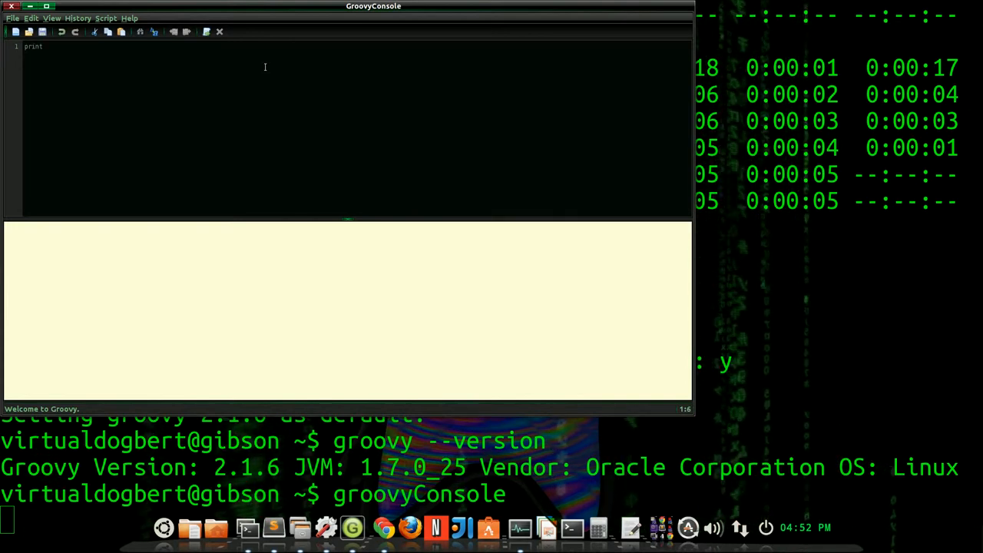
text(ls)
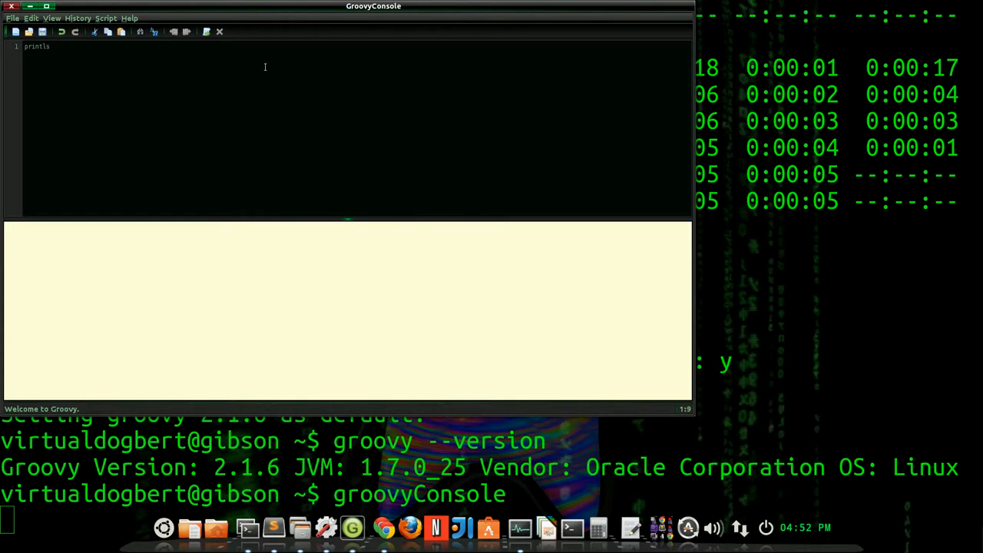
text(n)
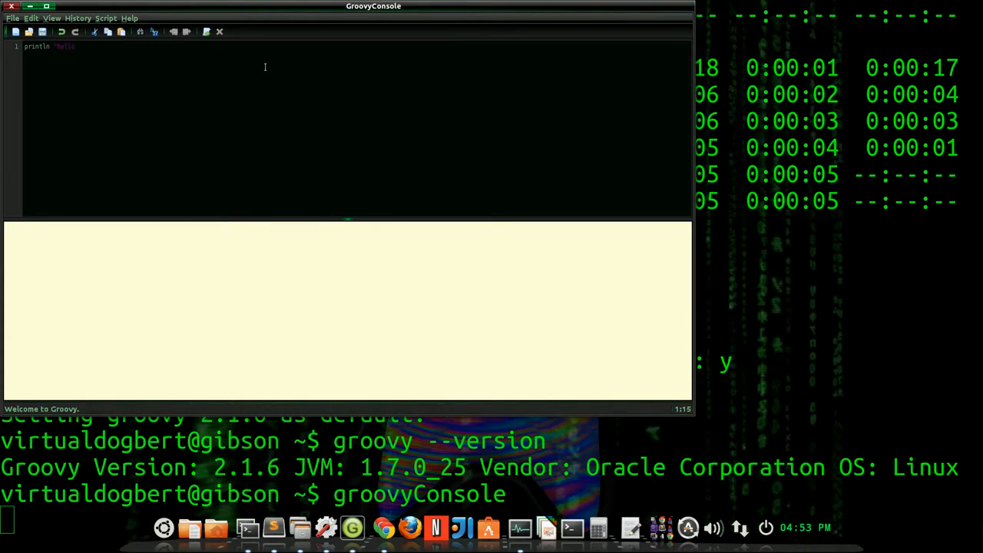
text(world)
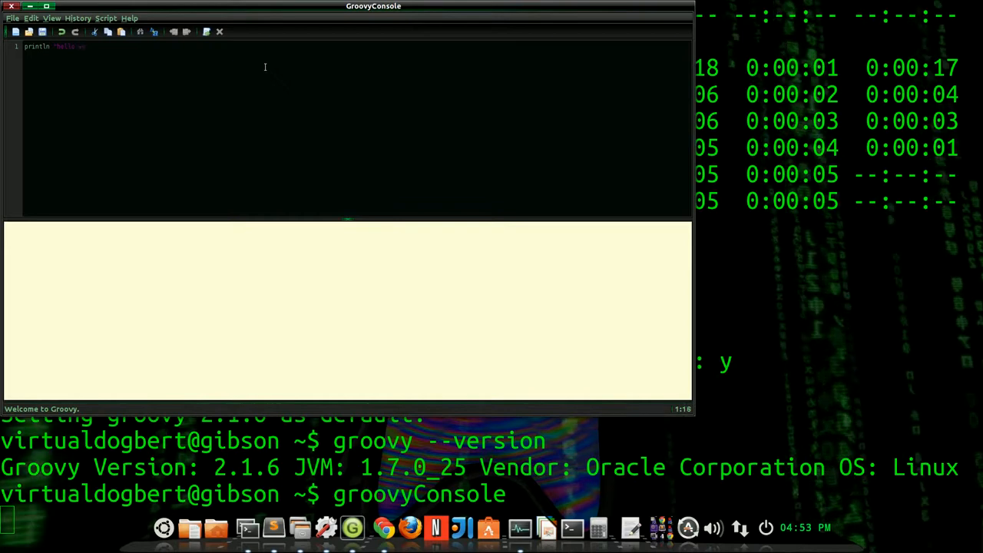
text(orld)
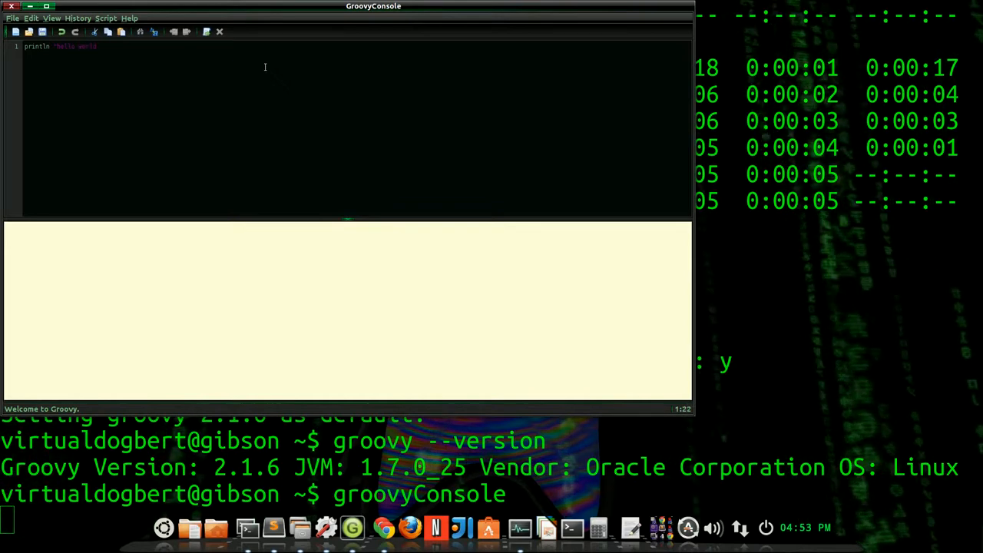
click(106, 18)
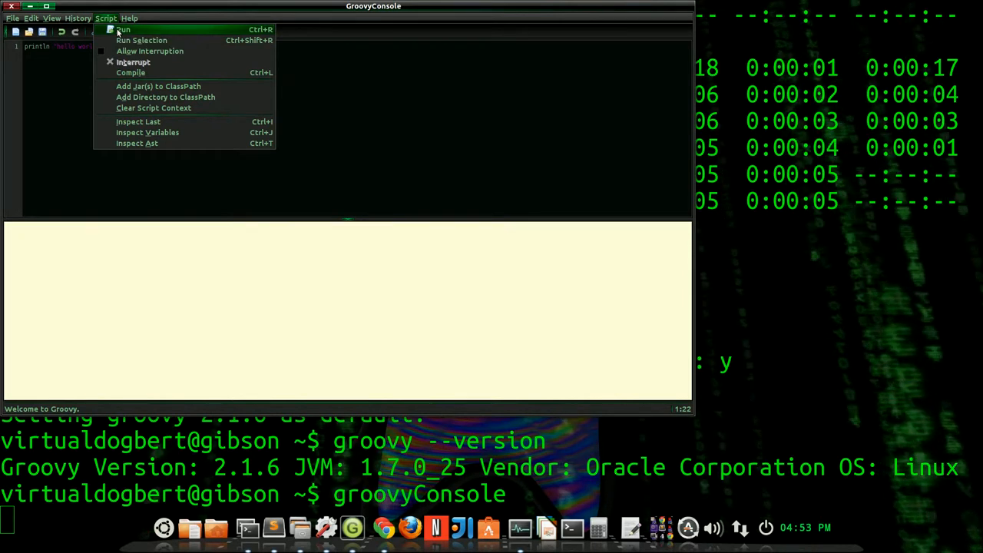
Step: Run the hello world script, then open the View menu to enlarge the text
click(122, 29)
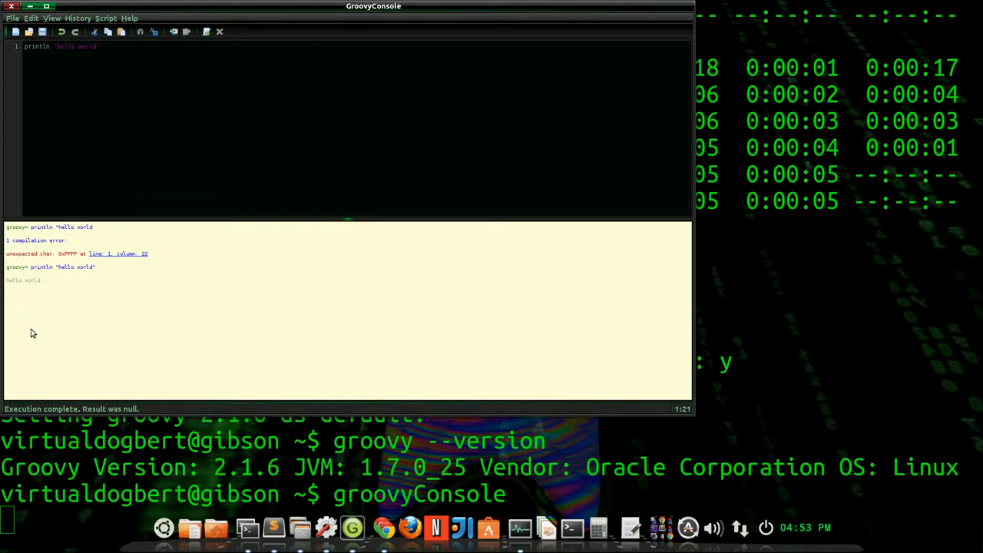
mouse_move(98, 337)
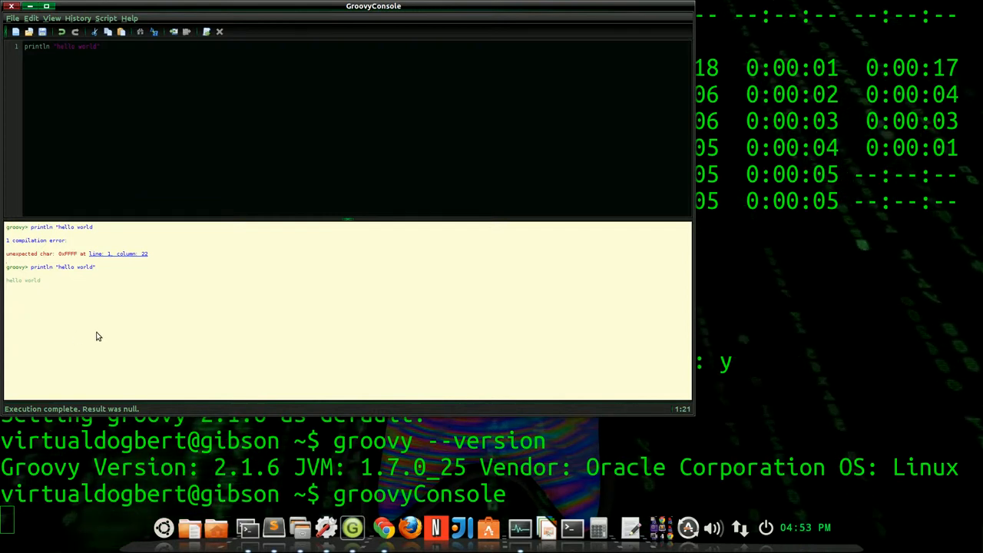
mouse_move(141, 300)
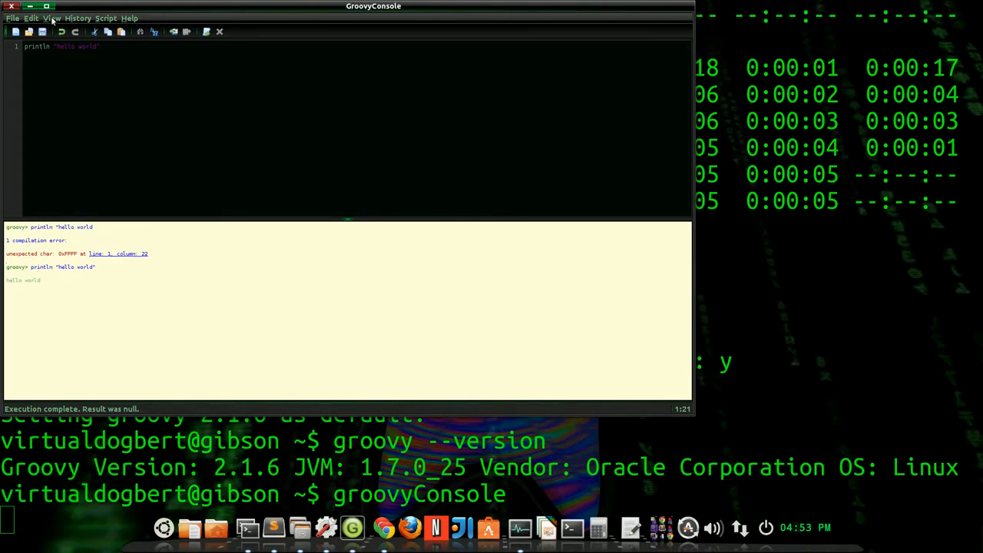
click(51, 17)
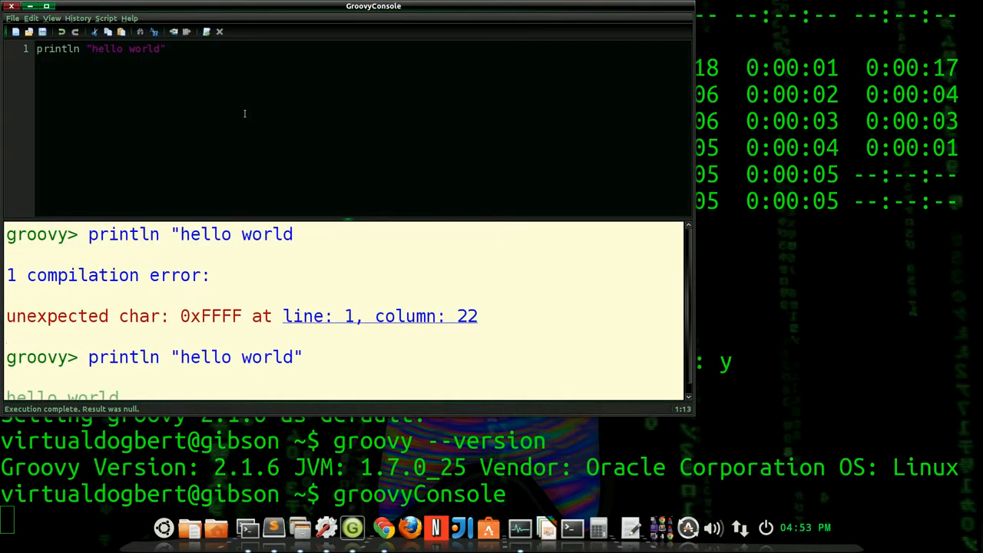
mouse_move(373, 211)
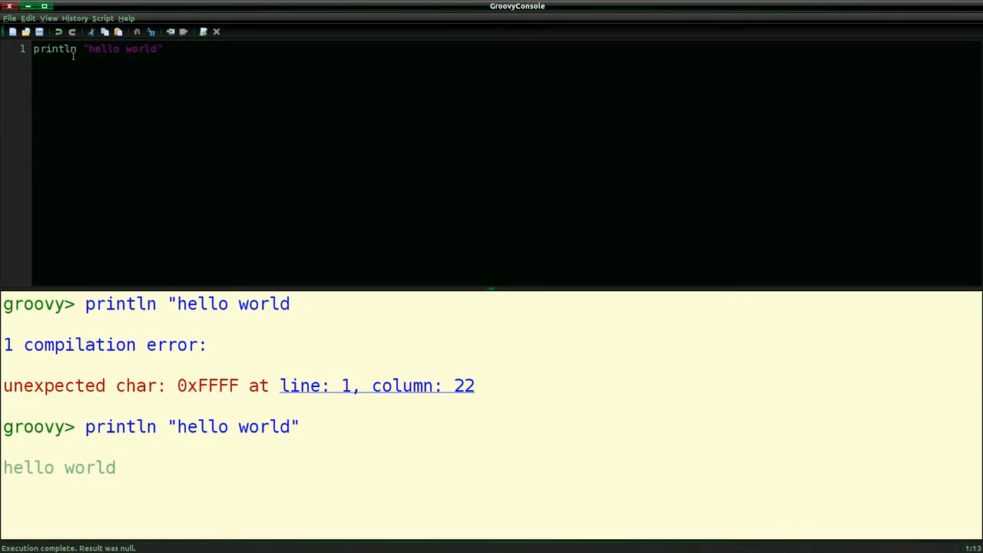
mouse_move(41, 265)
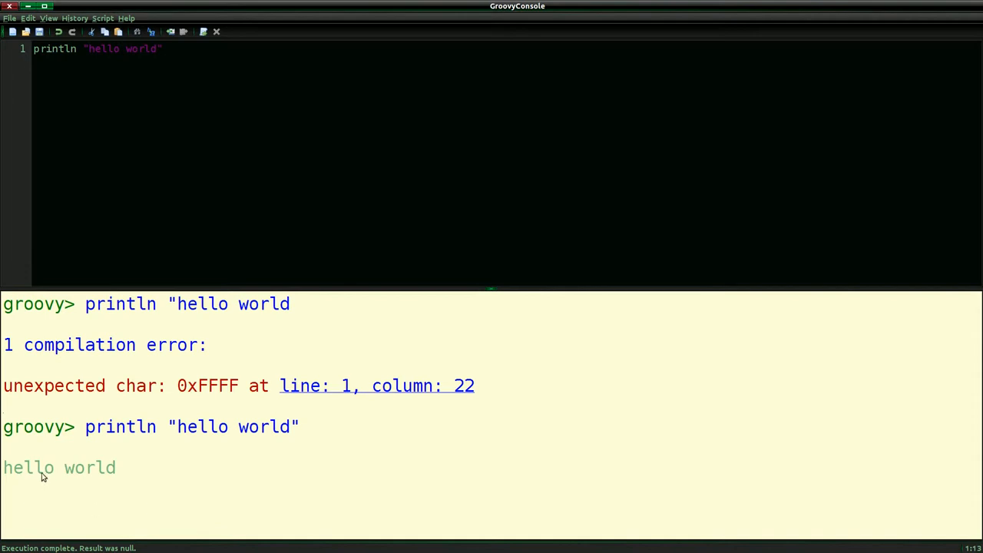
mouse_move(2, 177)
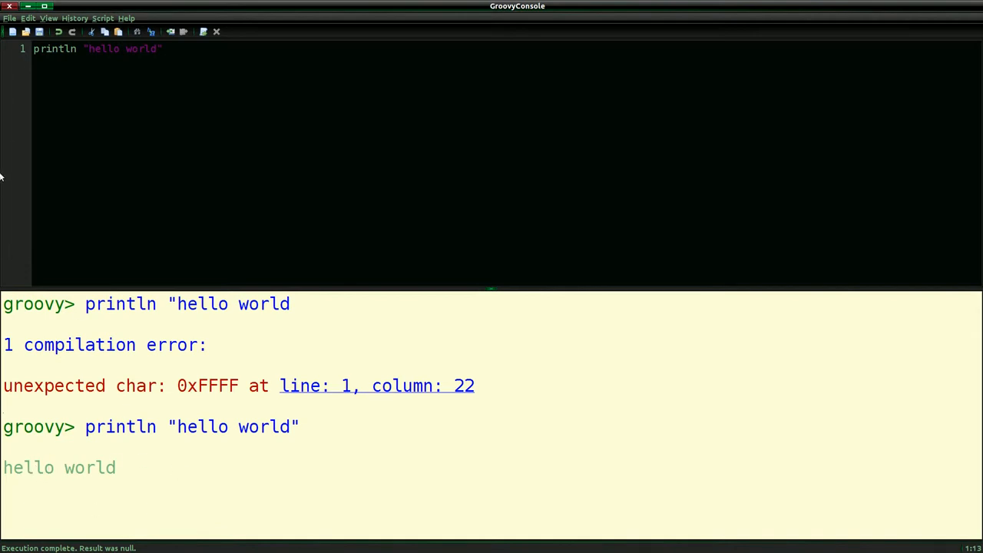
mouse_move(241, 103)
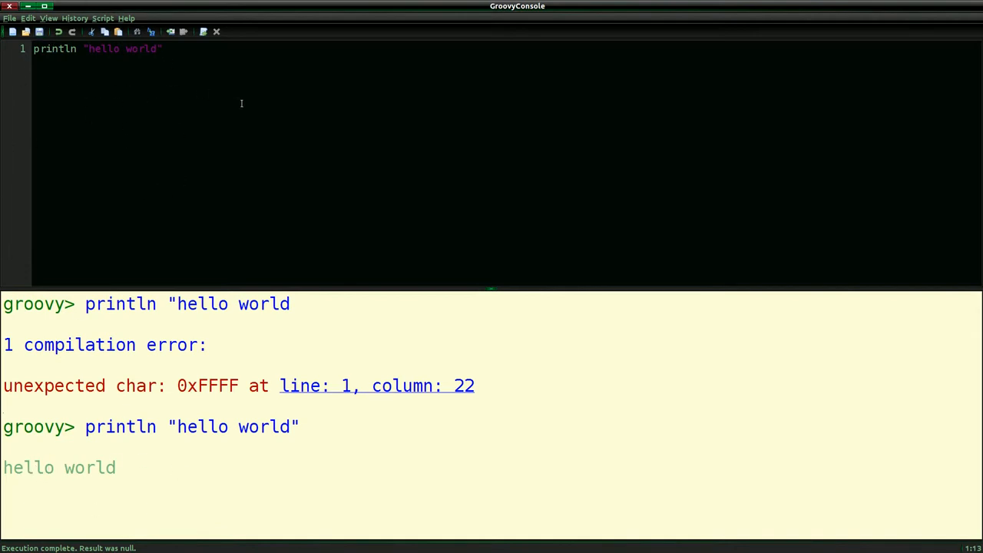
mouse_move(365, 296)
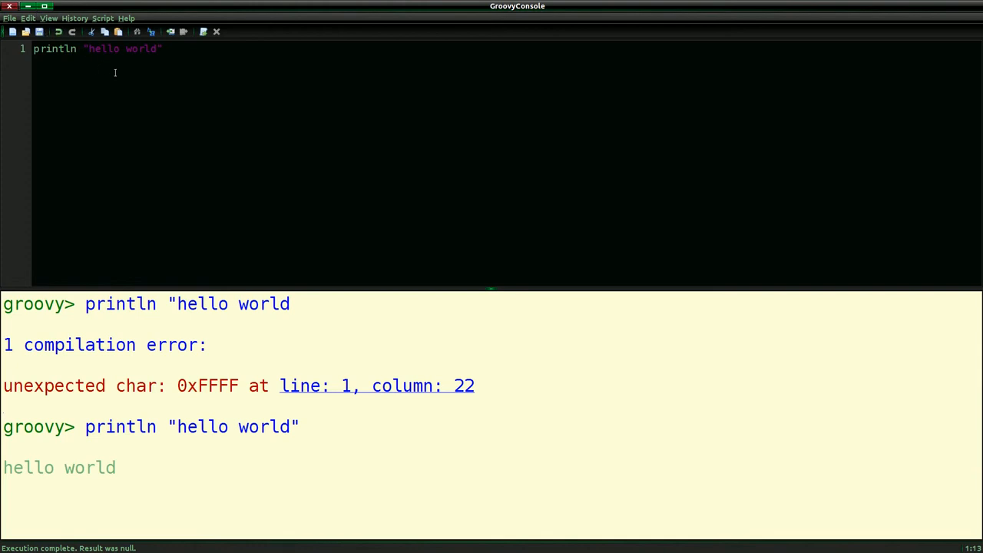
mouse_move(168, 176)
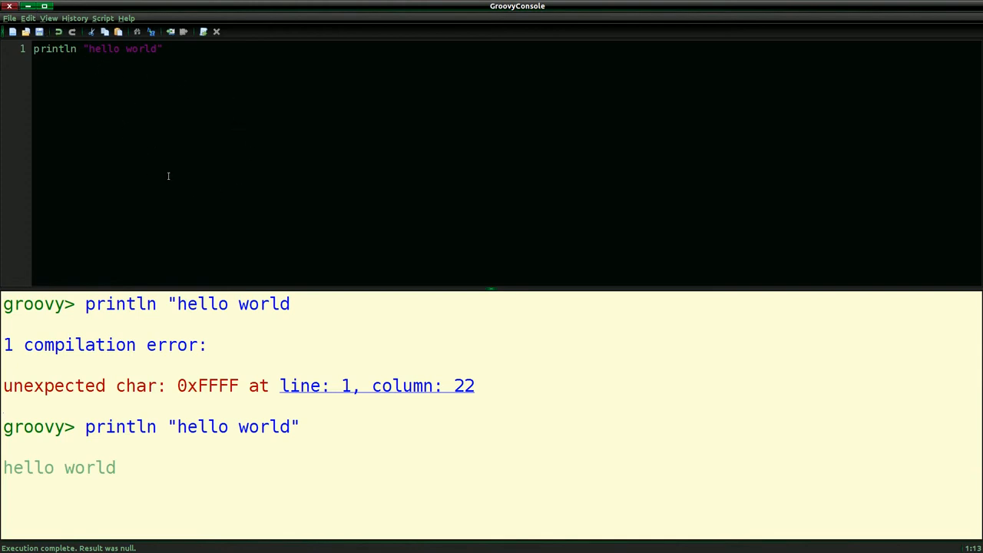
mouse_move(246, 160)
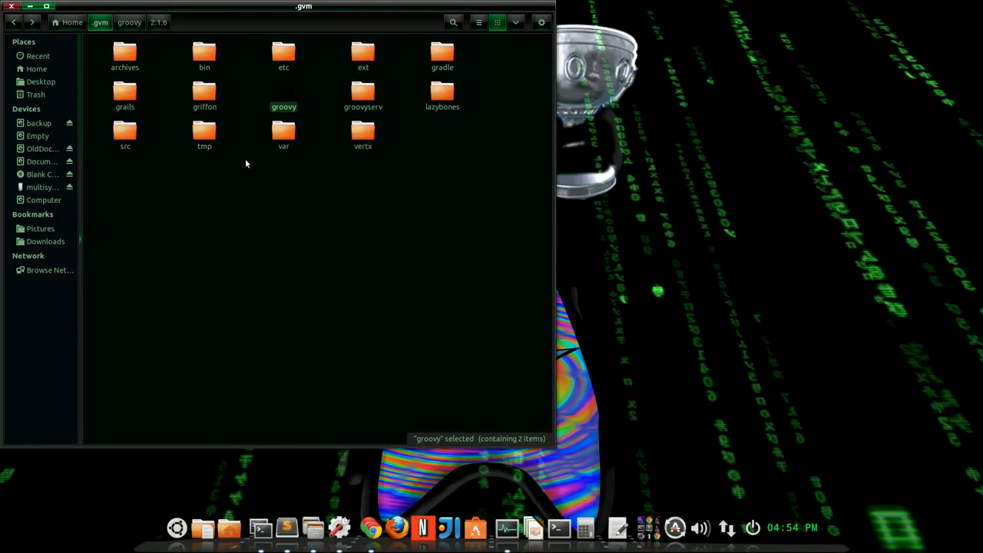
mouse_move(151, 48)
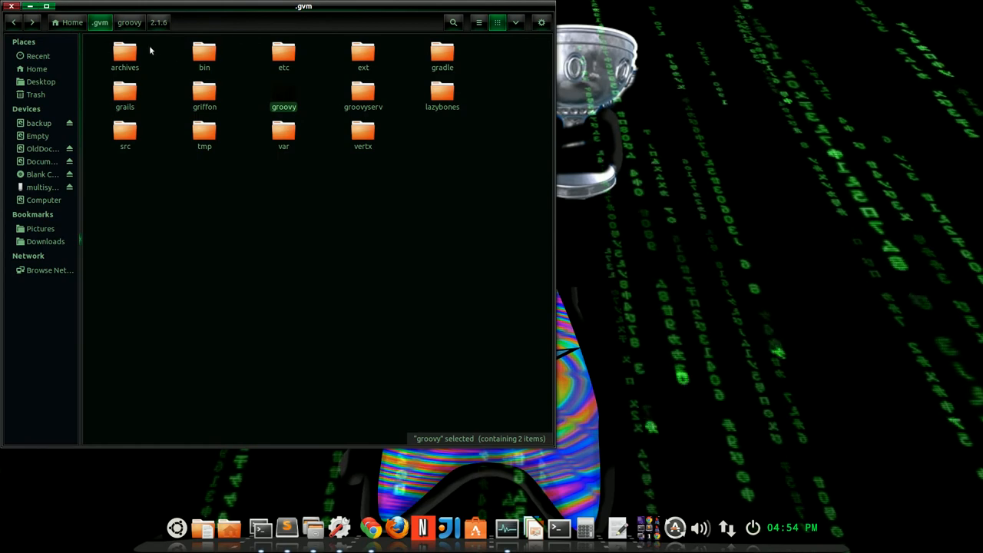